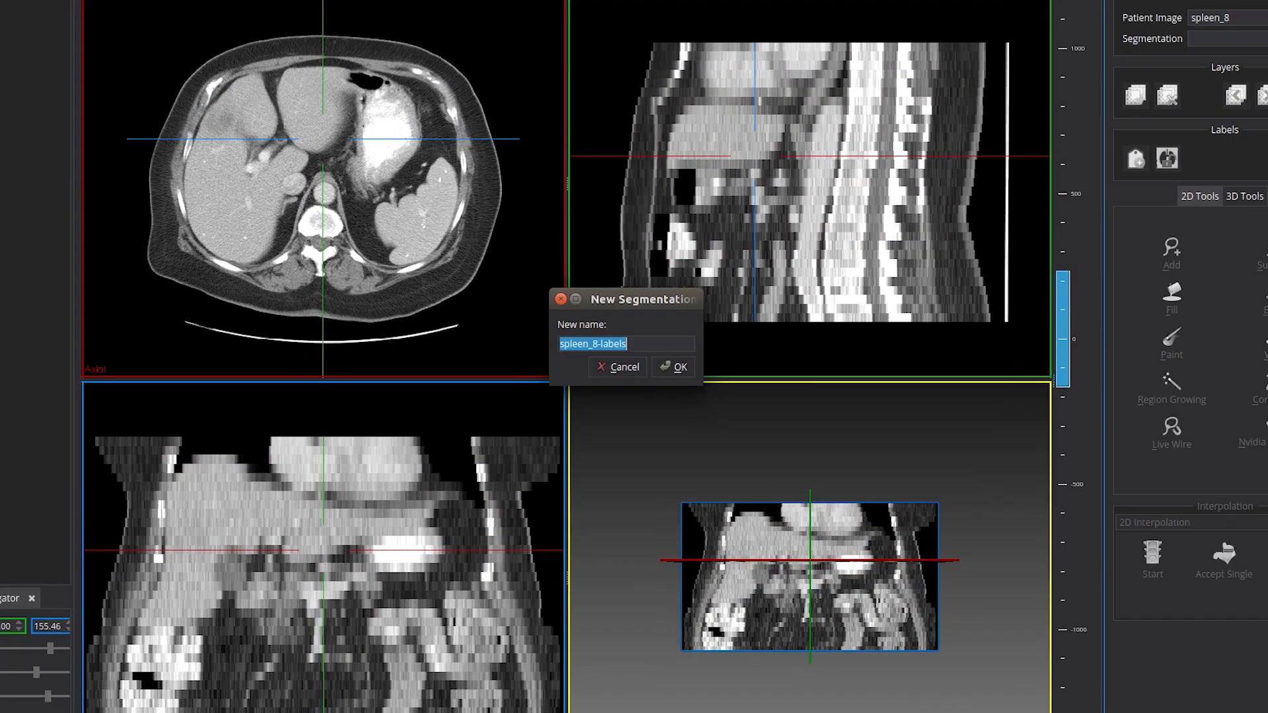
Step: Confirm the new segmentation name spleen_8-labels and add a liver label to it
{"action": "left_click", "coordinate": [673, 366]}
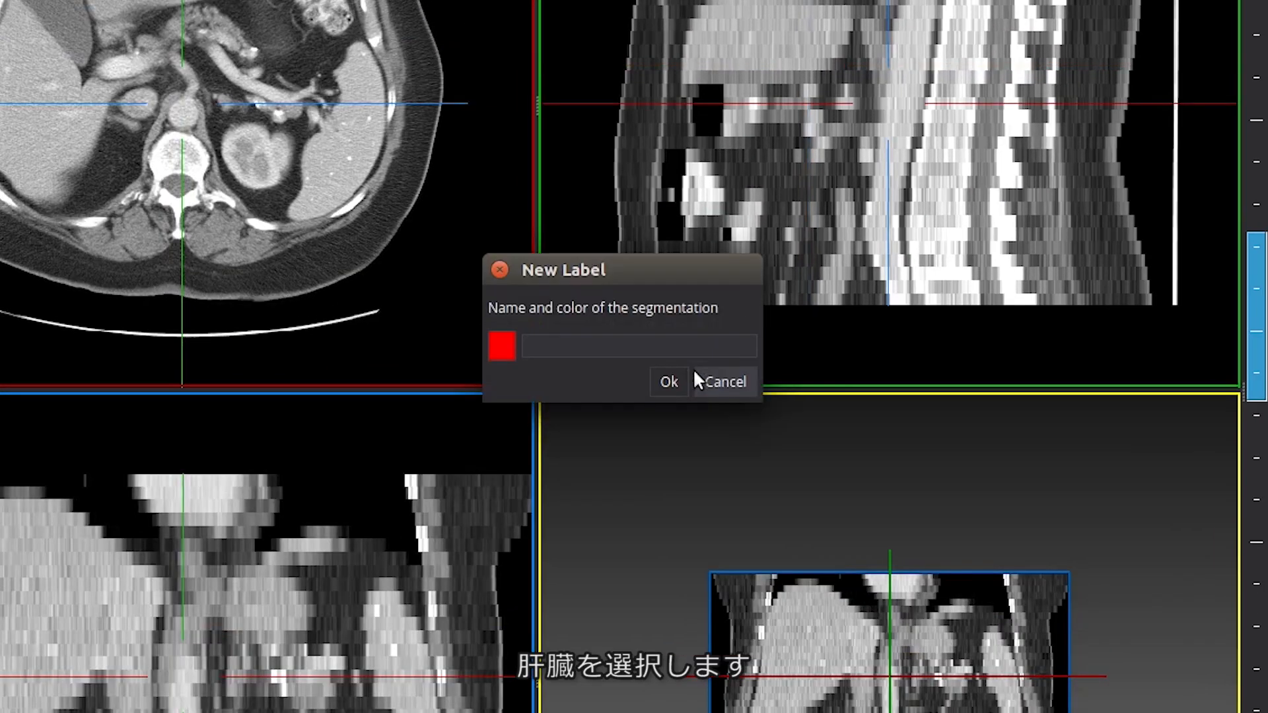
{"action": "left_click", "coordinate": [669, 381]}
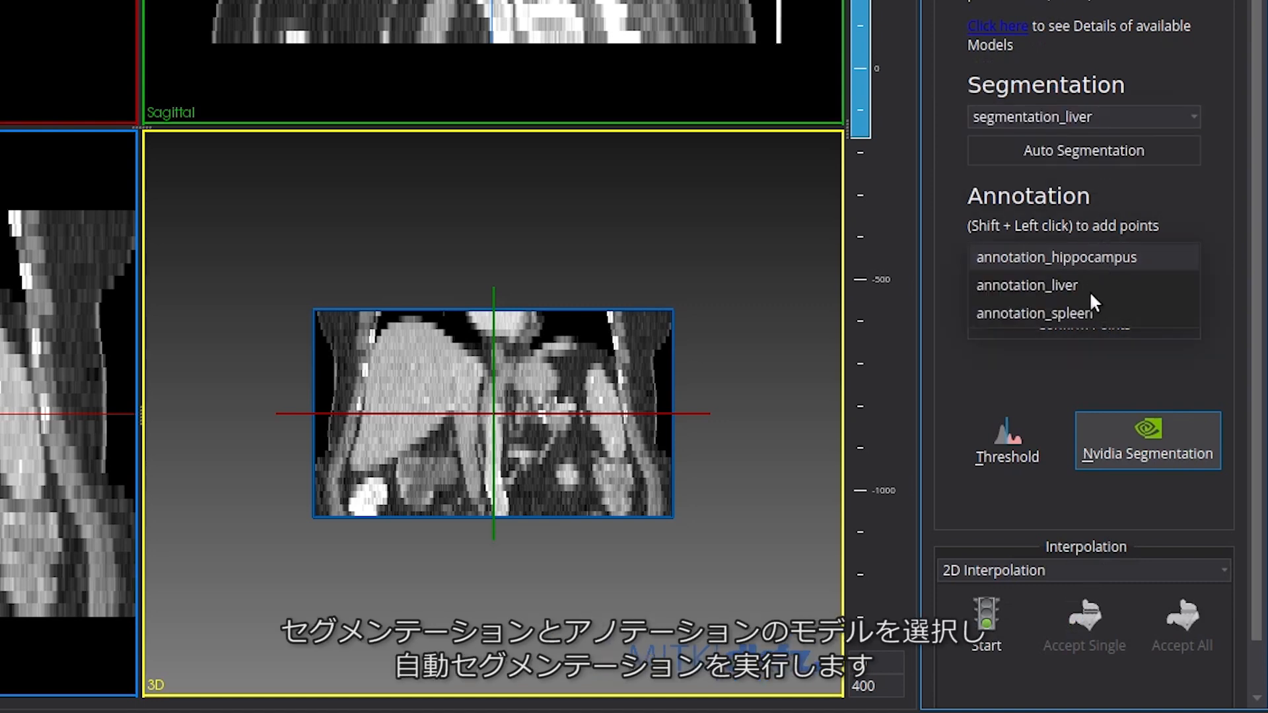
Step: Choose the annotation_liver model and place extreme points to get the AI liver segmentation
{"action": "left_click", "coordinate": [1028, 285]}
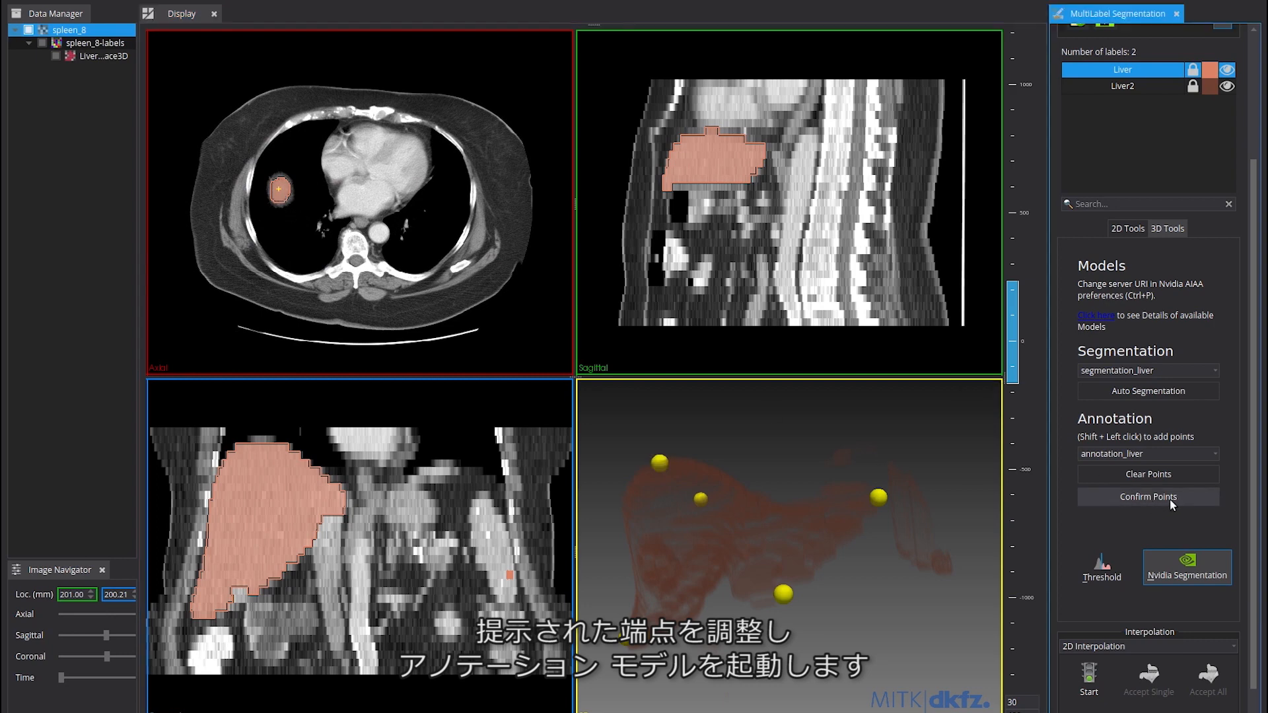
{"action": "mouse_move", "coordinate": [630, 405]}
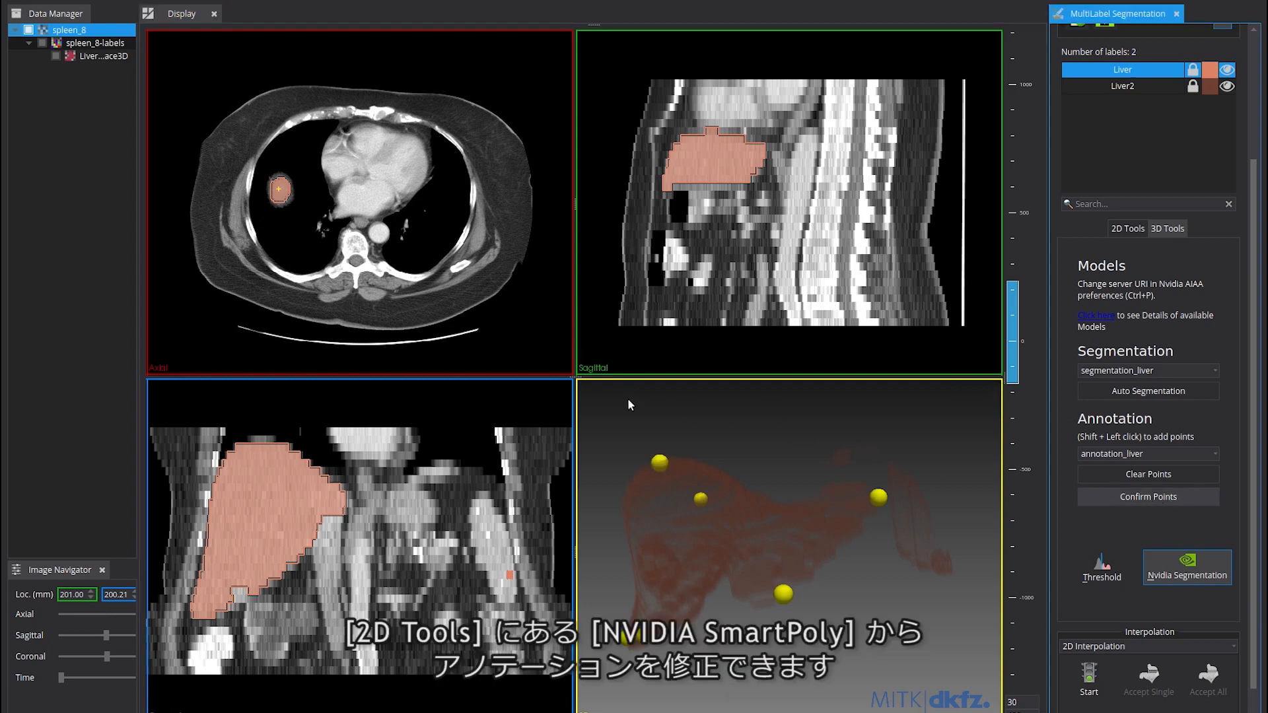
{"action": "left_click", "coordinate": [1190, 553]}
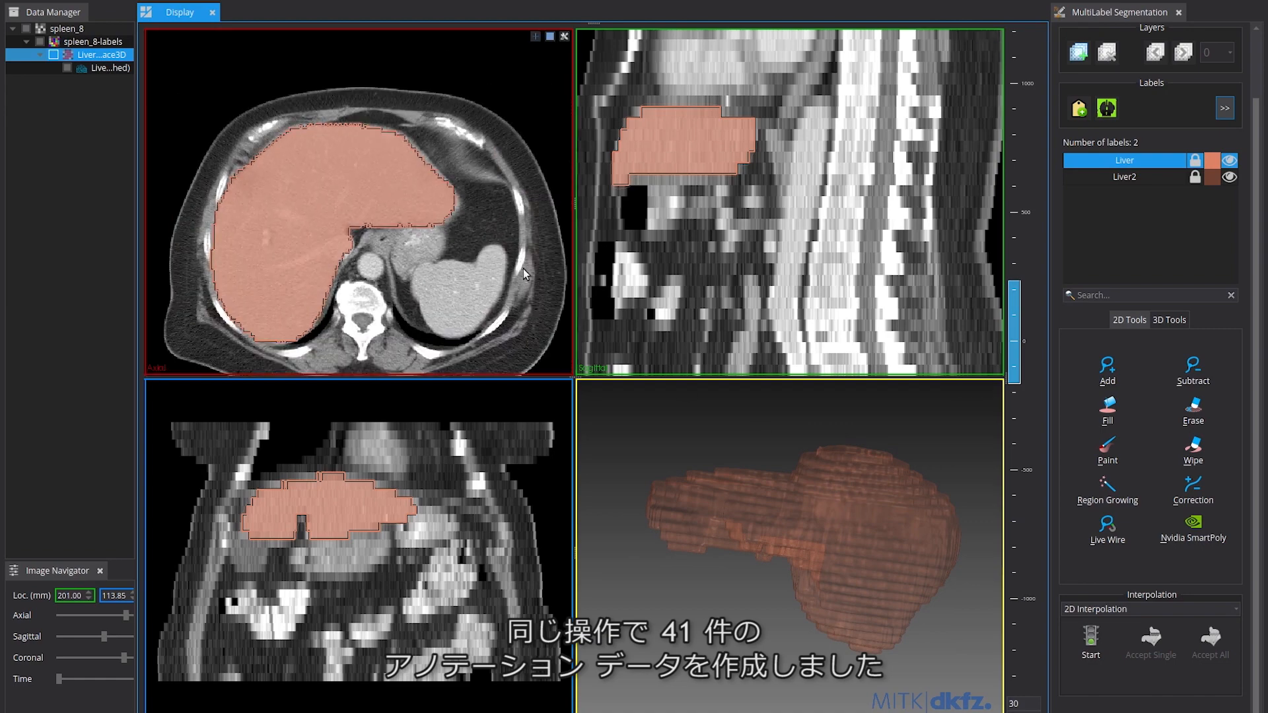
{"action": "mouse_move", "coordinate": [967, 597]}
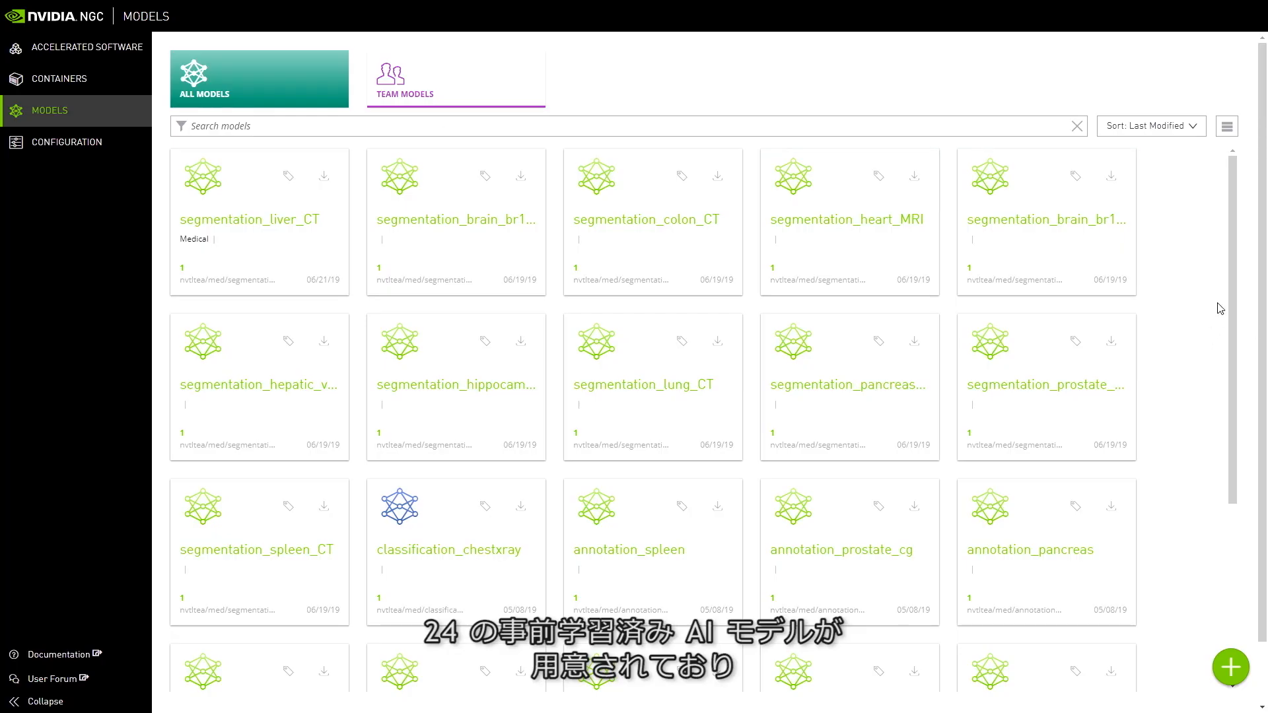
Step: Browse the NGC model catalog, go to Medical Imaging containers and pull clara-train-sdk:v0.6-py3
{"action": "scroll", "scroll_direction": "down", "scroll_amount": 3}
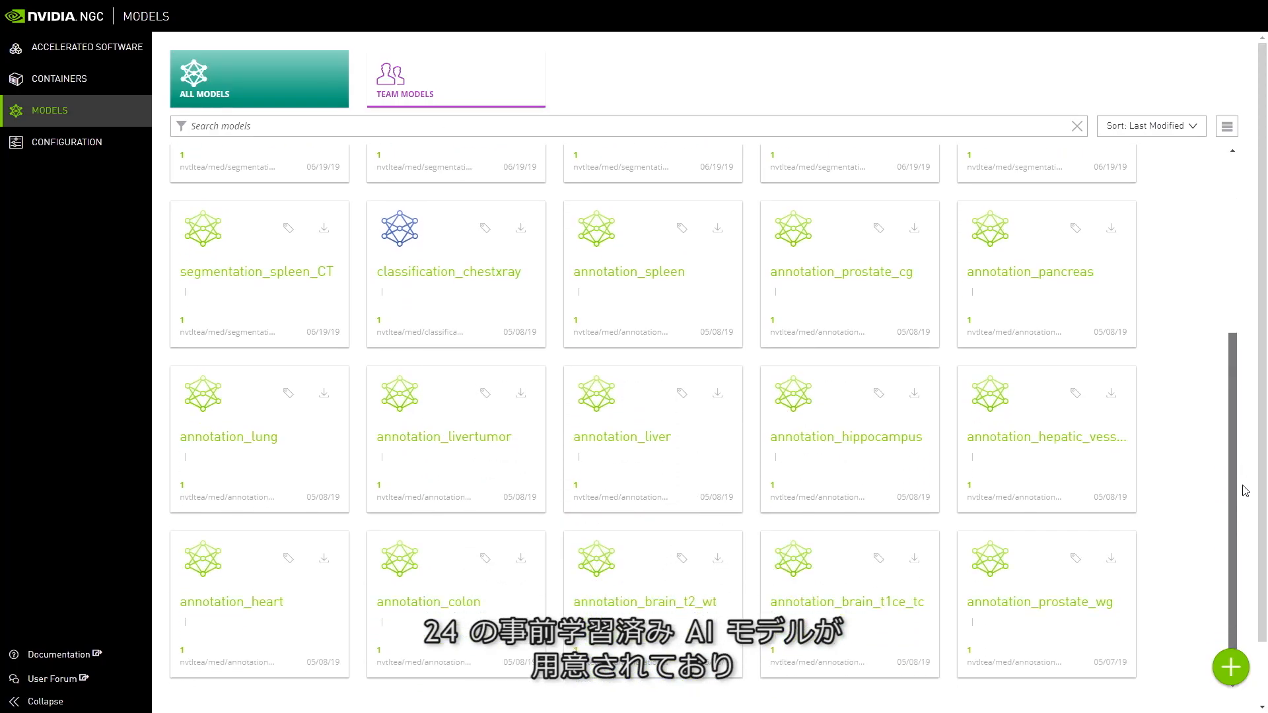
{"action": "scroll", "scroll_direction": "up", "scroll_amount": 3}
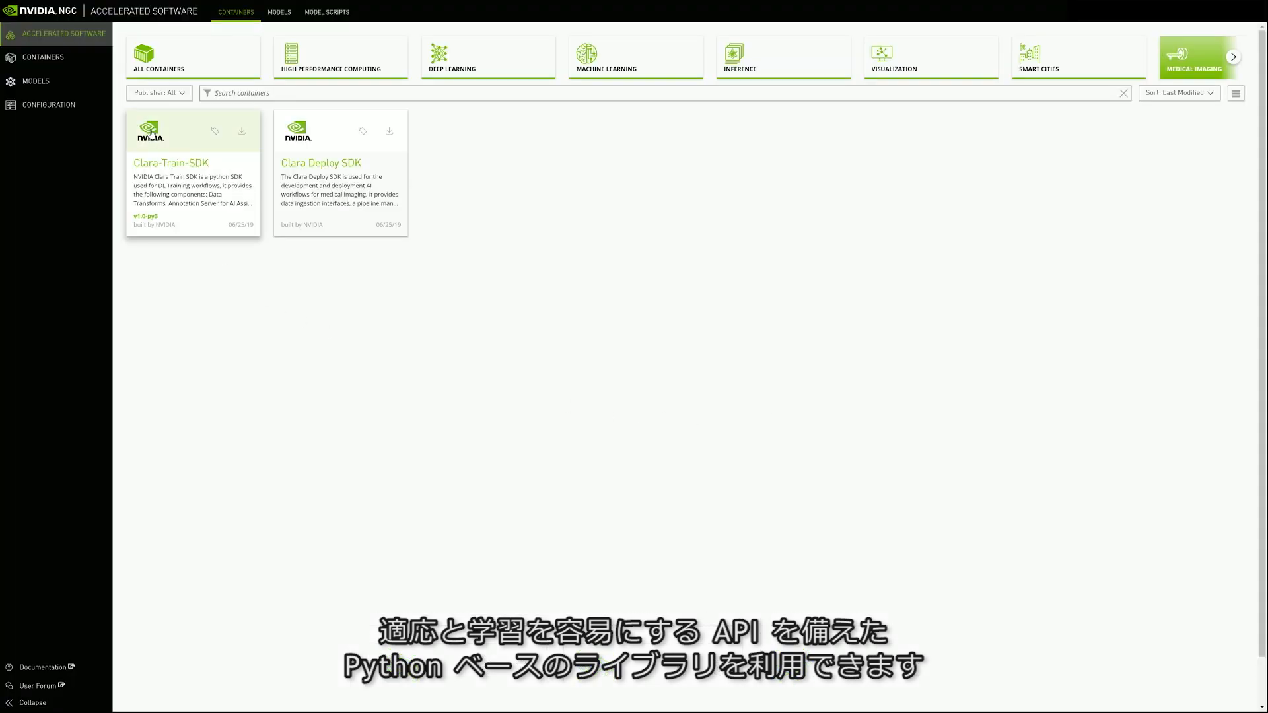
{"action": "left_click", "coordinate": [170, 162]}
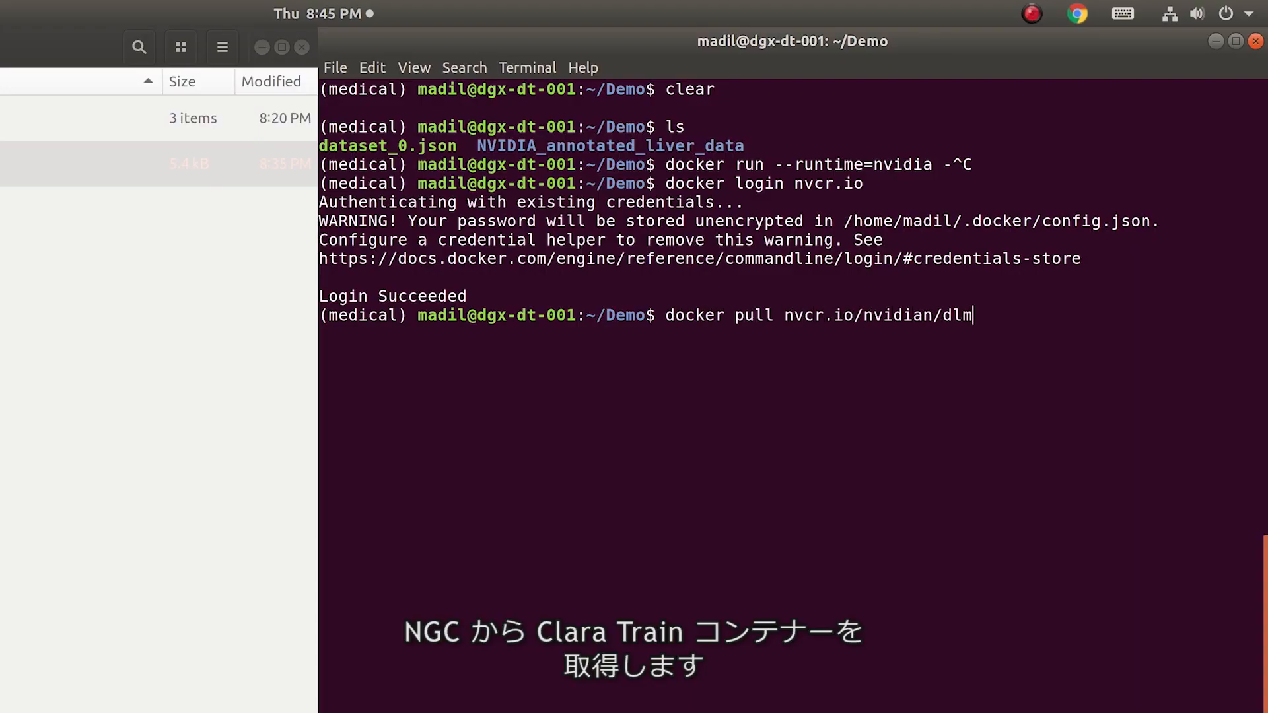
{"action": "type", "text": "ed/clara-train-sdk:v0.6-py3"}
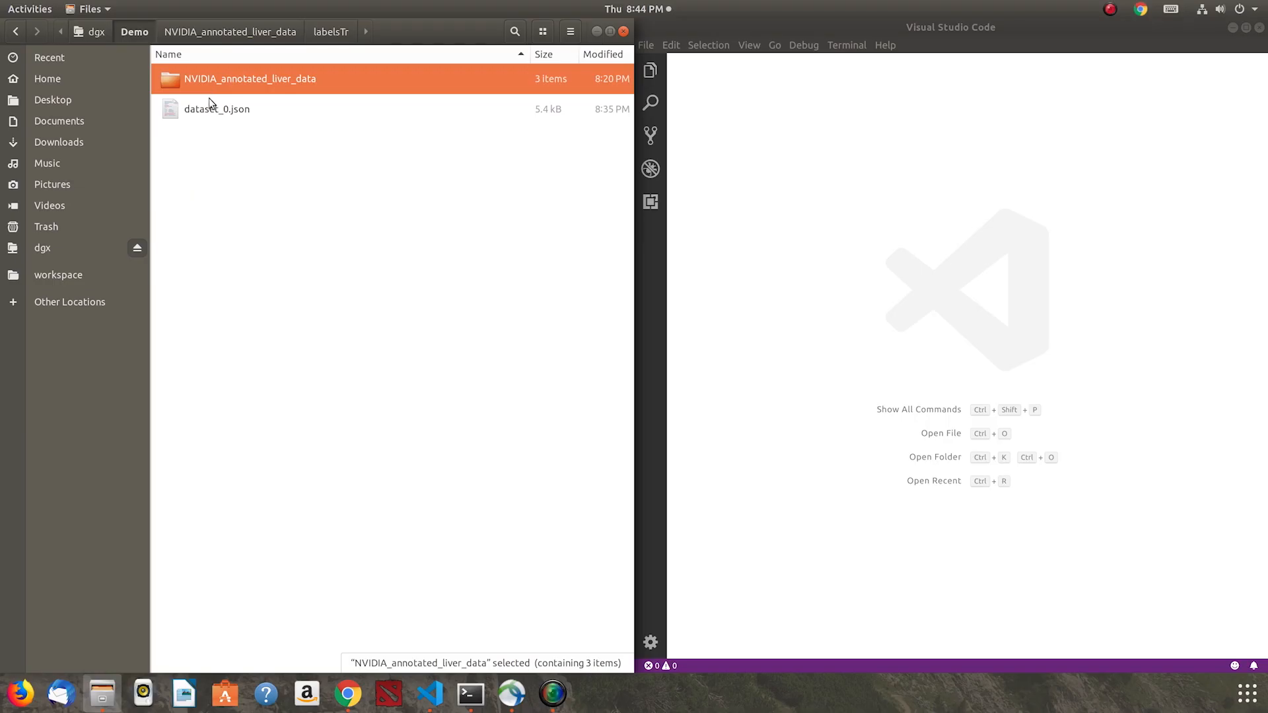
Step: Review dataset_0.json's liver labels and validation image/label pairs in VS Code
{"action": "double_click", "coordinate": [216, 108]}
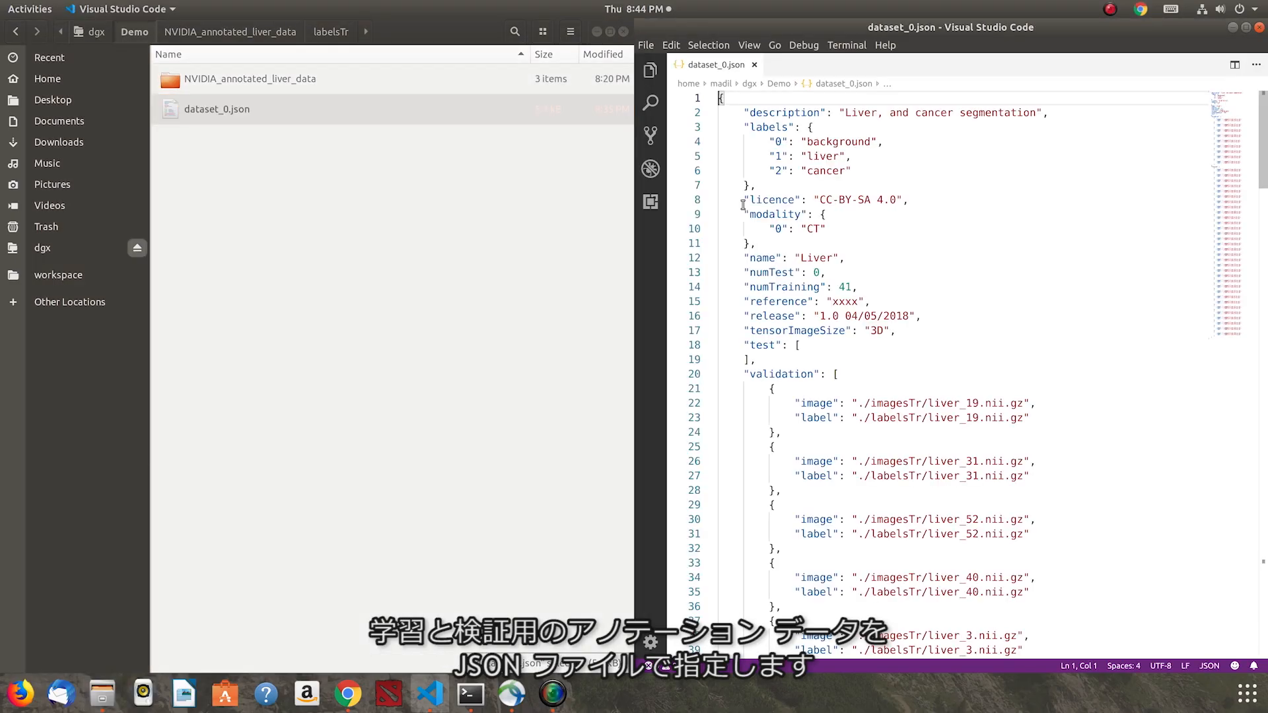
{"action": "scroll", "scroll_direction": "down", "scroll_amount": 3}
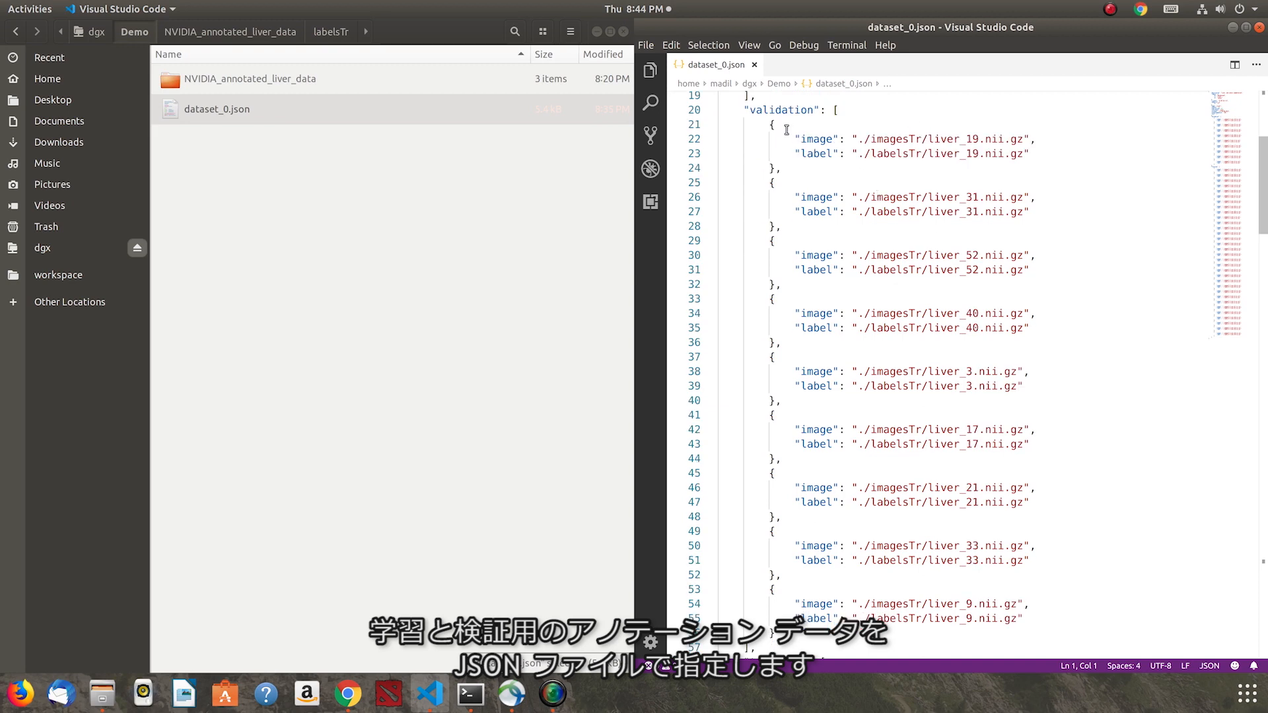
{"action": "scroll", "scroll_direction": "down", "scroll_amount": 3}
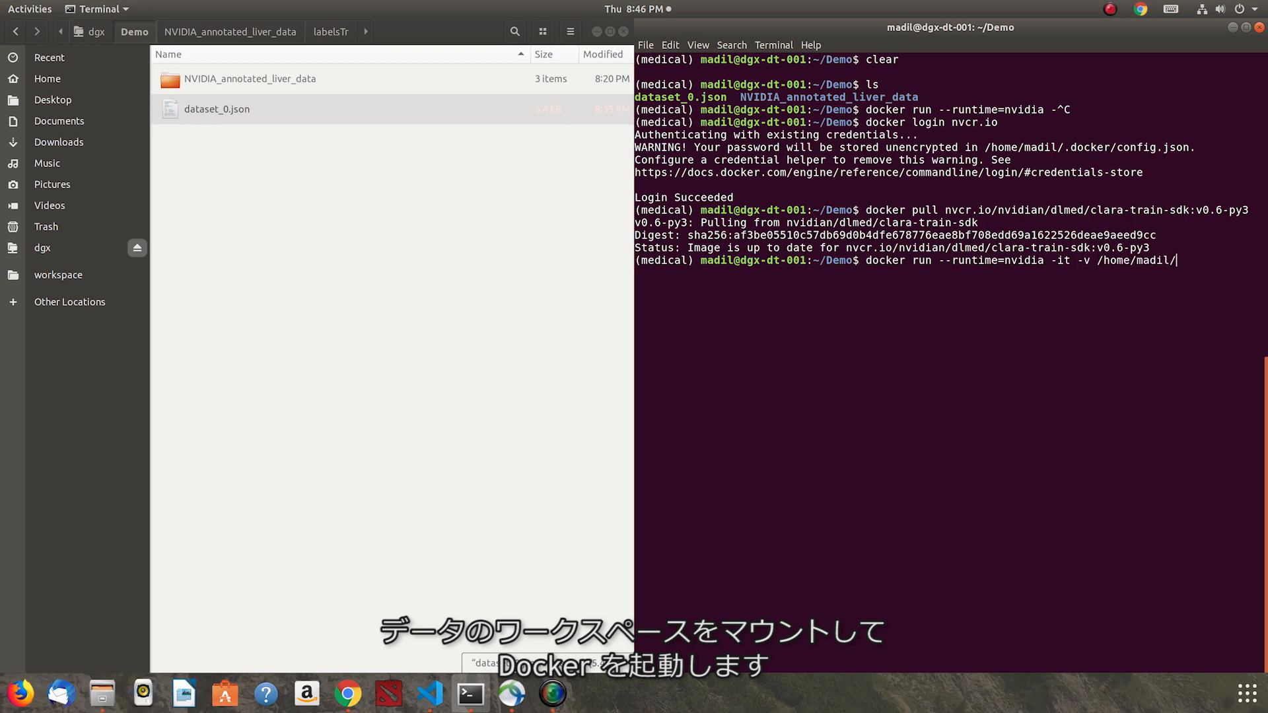
Step: Run the clara-train-sdk:v0.6 container with Demo mounted at /workspace/Demo and port 6006 exposed
{"action": "type", "text": "Demo:/workspace/Demo -p 6006:6006"}
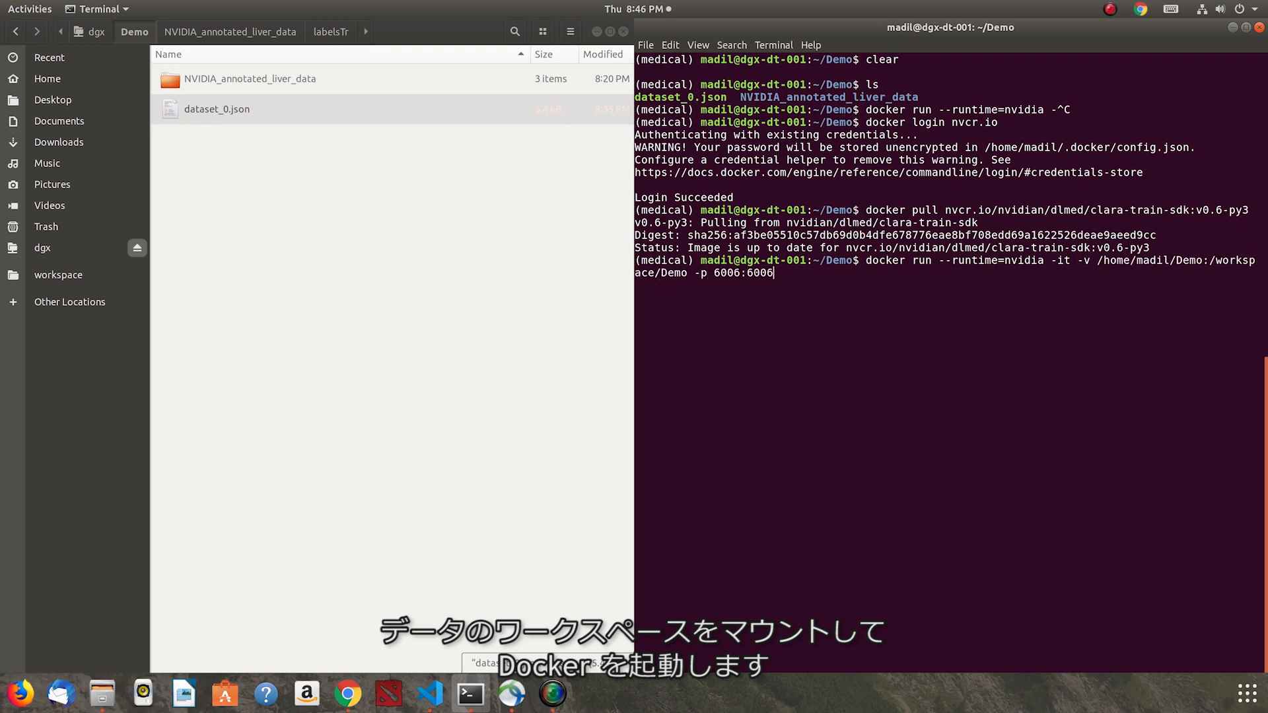
{"action": "type", "text": "nvcr.io/nvidian/dlmed/clara-train-sdk:v0.6"}
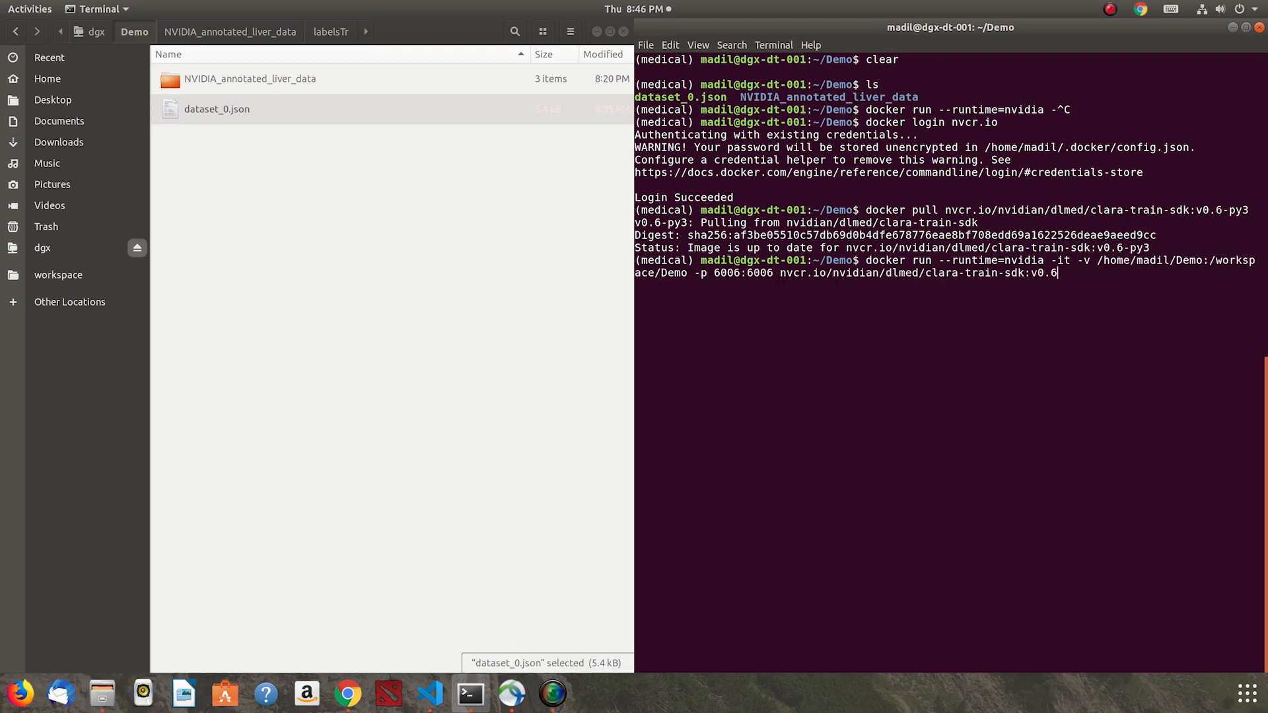
{"action": "key", "text": "Return"}
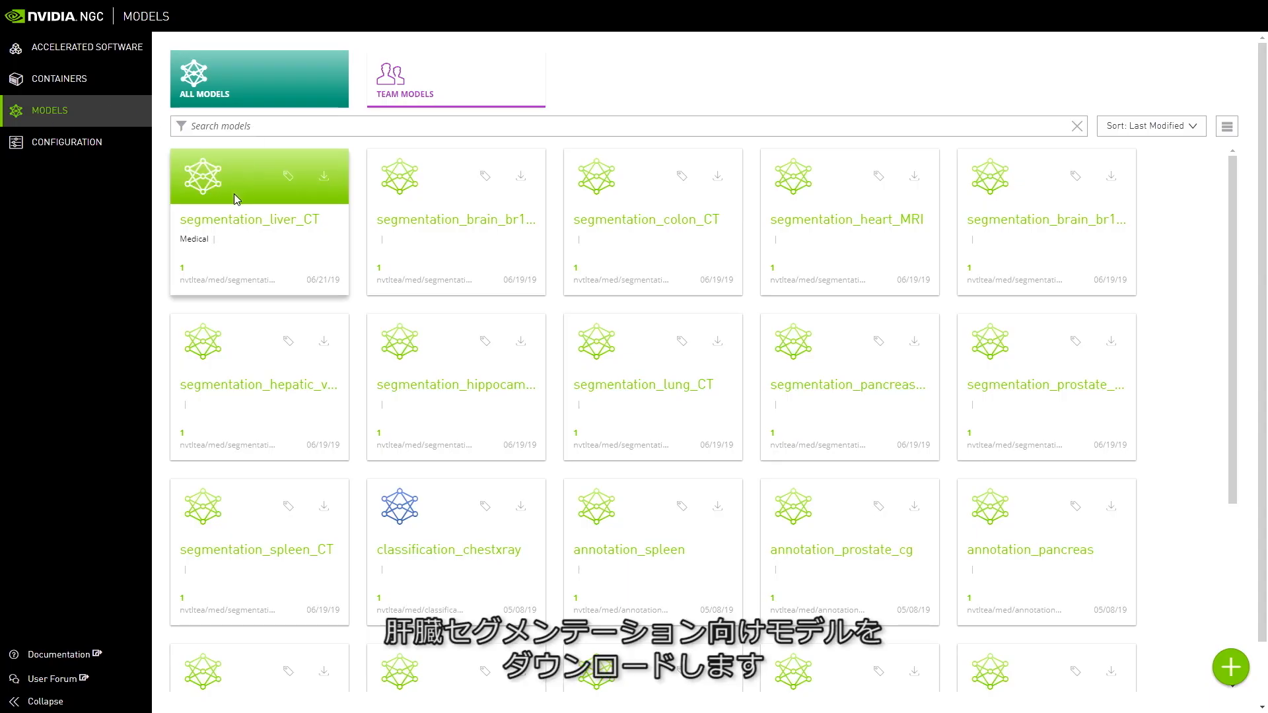
{"action": "mouse_move", "coordinate": [208, 194]}
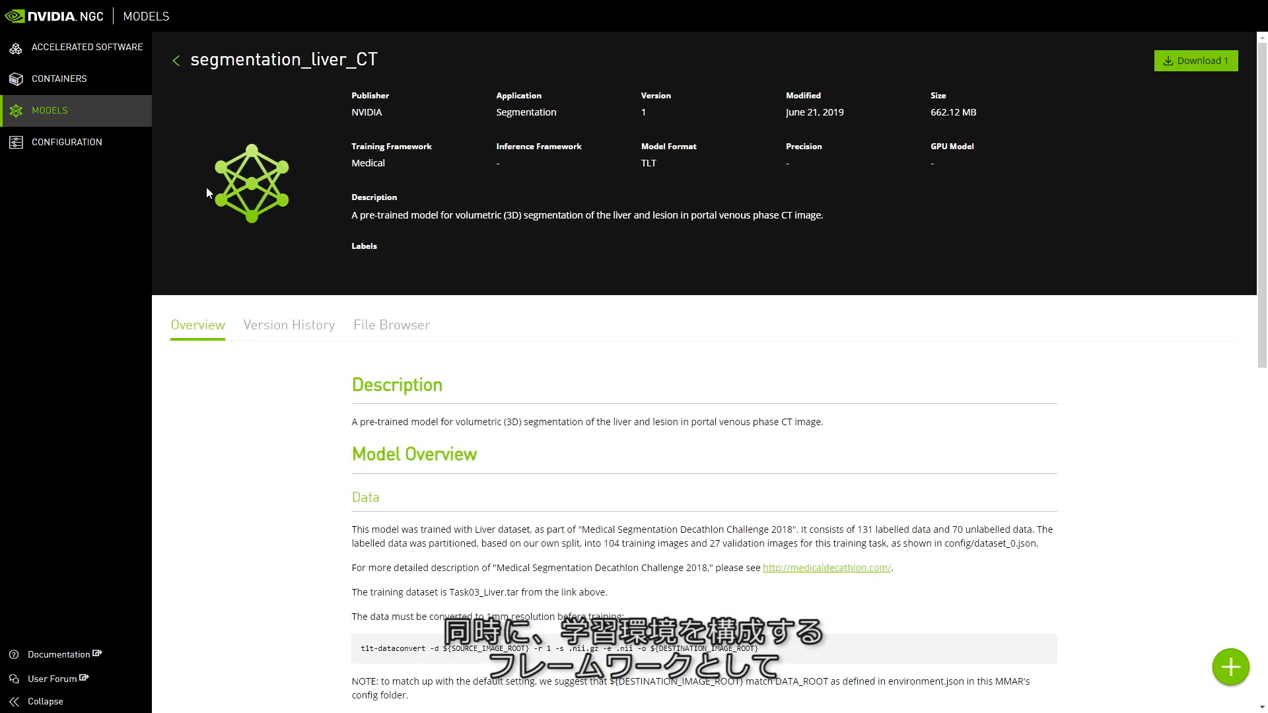
{"action": "mouse_move", "coordinate": [819, 466]}
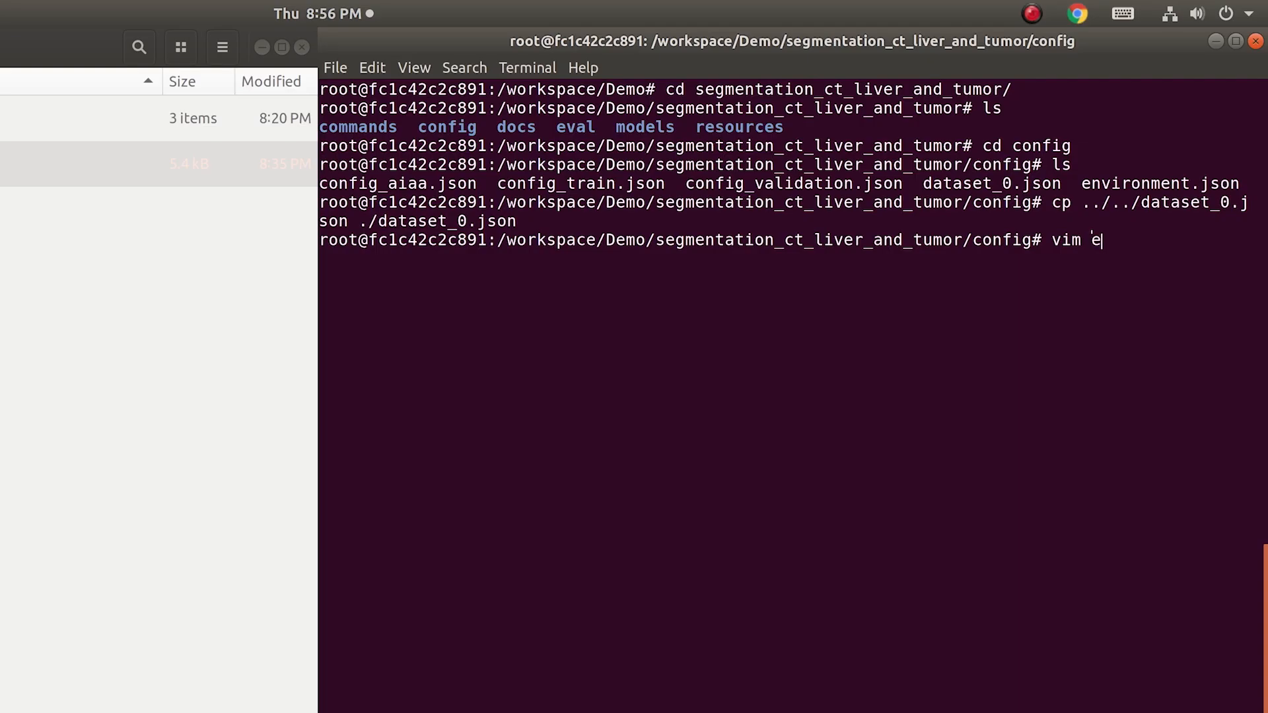
Step: Set DATA_ROOT in environment.json to /workspace/Demo/NVIDIA_annotated_liver_data and start train_2gpu_finetune.sh
{"action": "key", "text": "Return"}
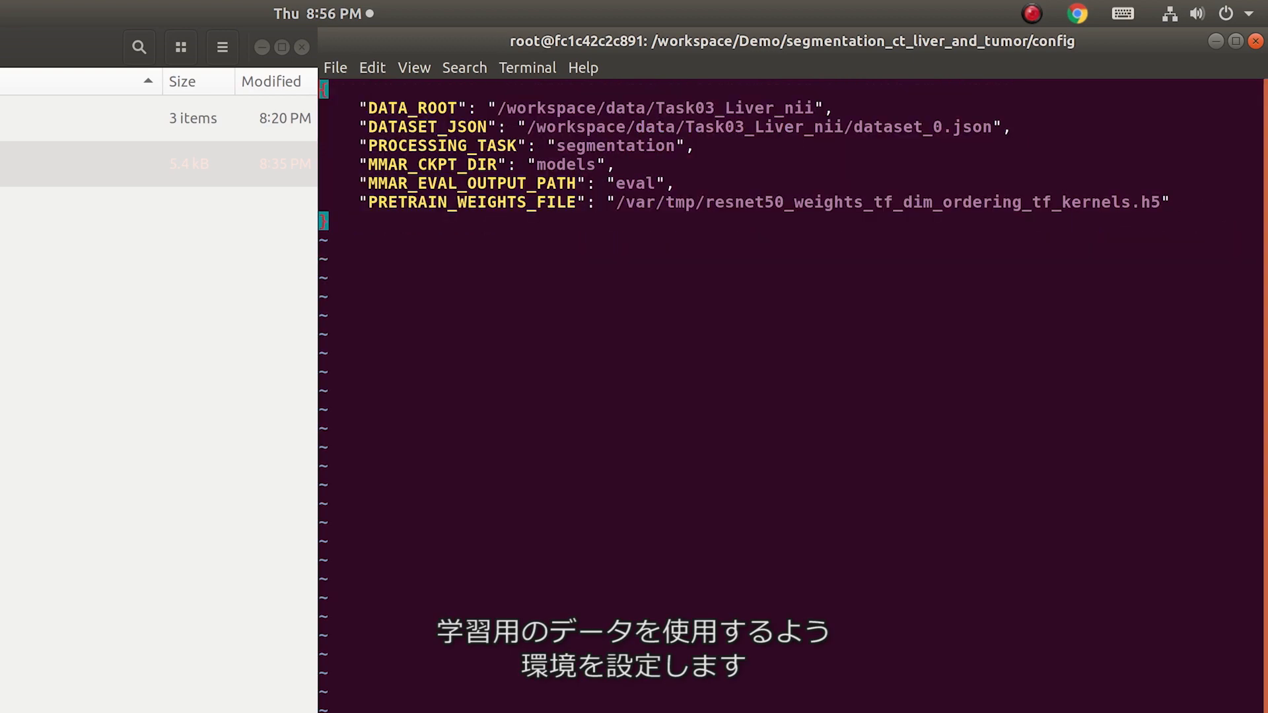
{"action": "left_click", "coordinate": [458, 107]}
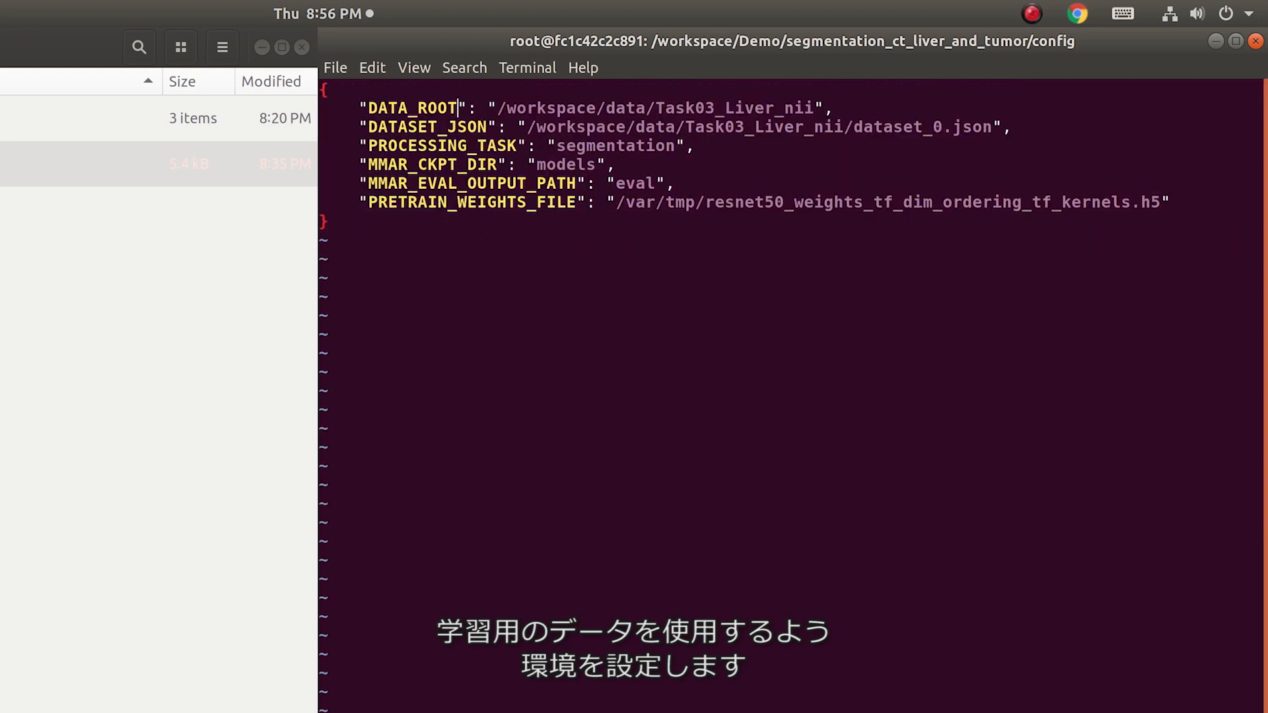
{"action": "type", "text": "/workspace/Demo/NVIDIA_annotated_liver_data"}
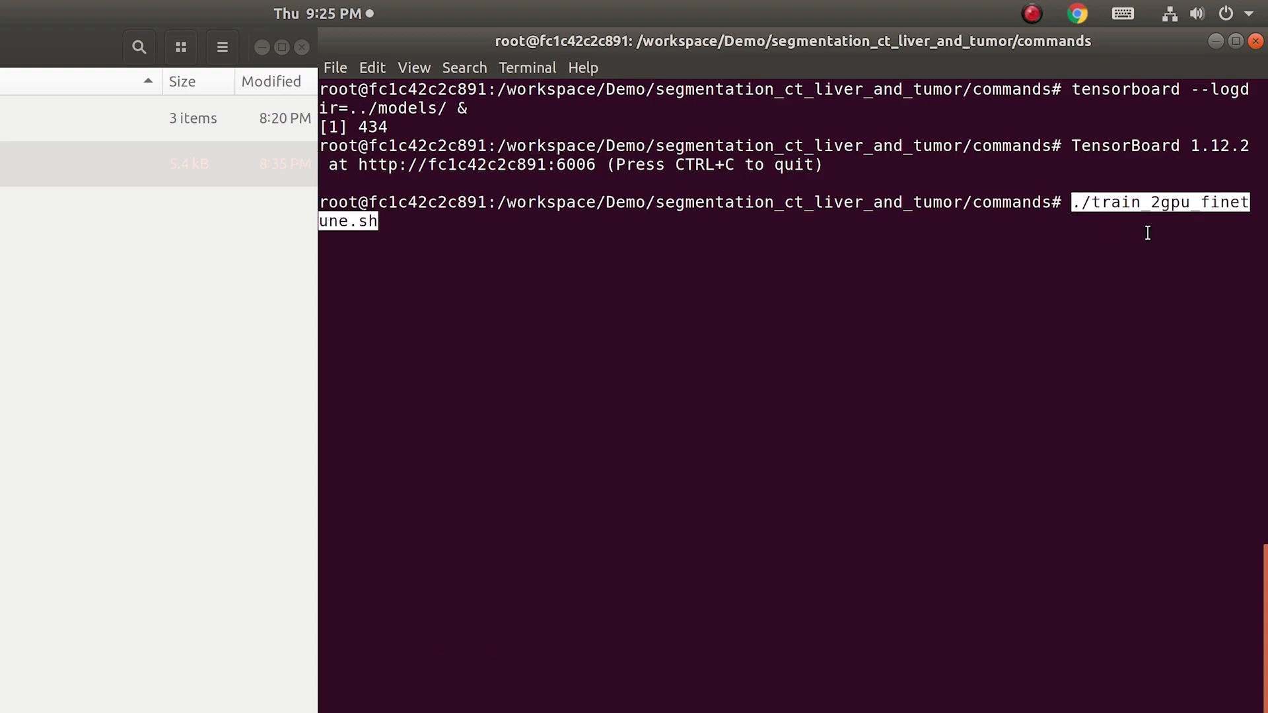
{"action": "key", "text": "Return"}
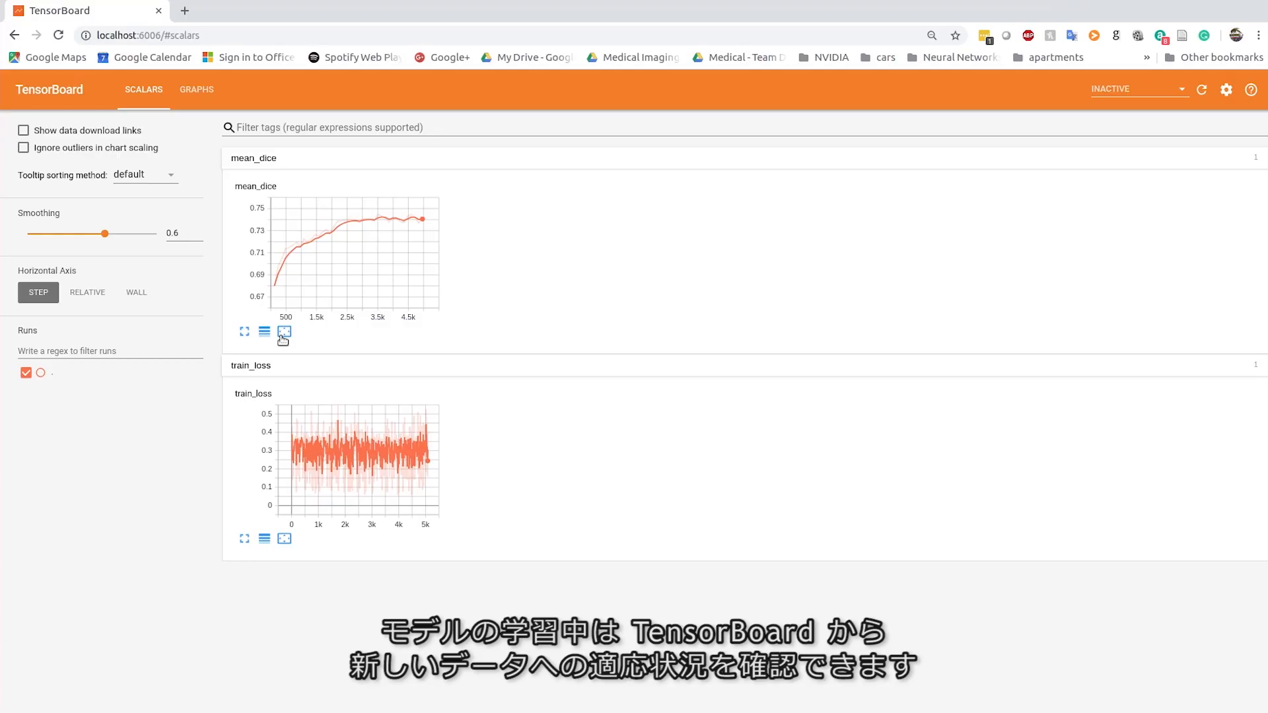
Step: Enlarge the mean_dice chart and set TensorBoard smoothing from 0.6 to 0
{"action": "left_click", "coordinate": [282, 332]}
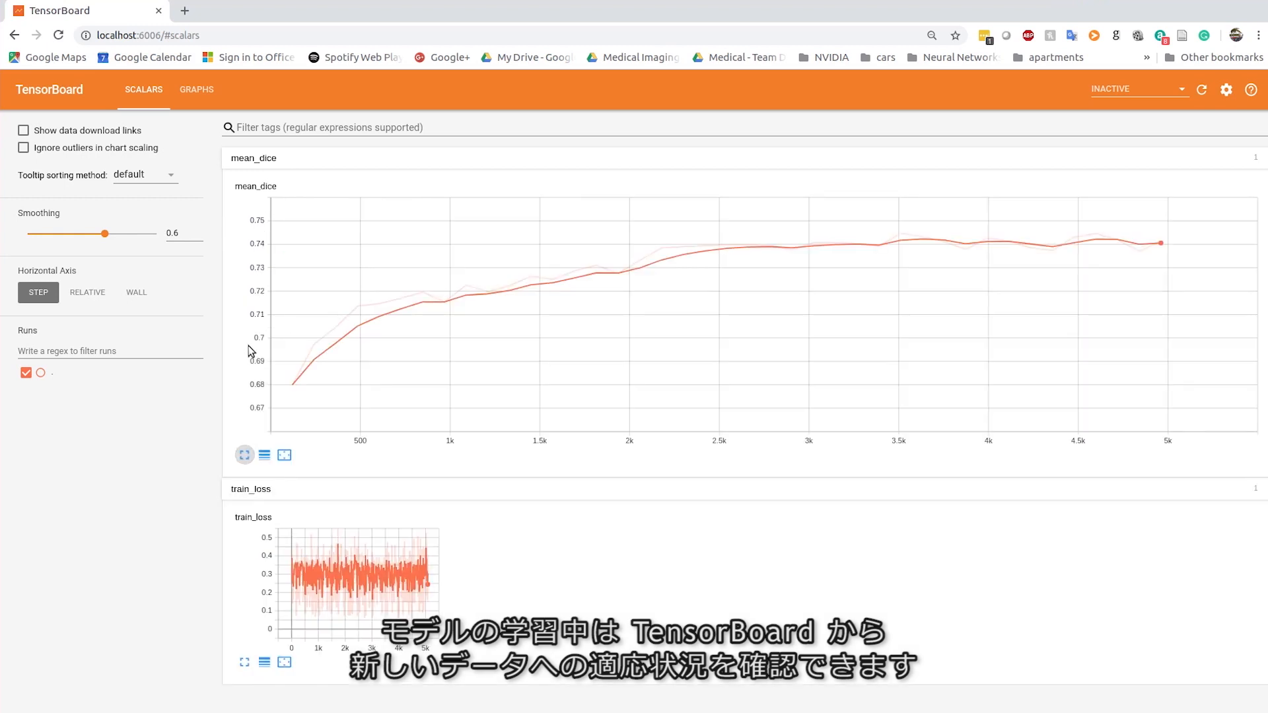
{"action": "mouse_move", "coordinate": [388, 341]}
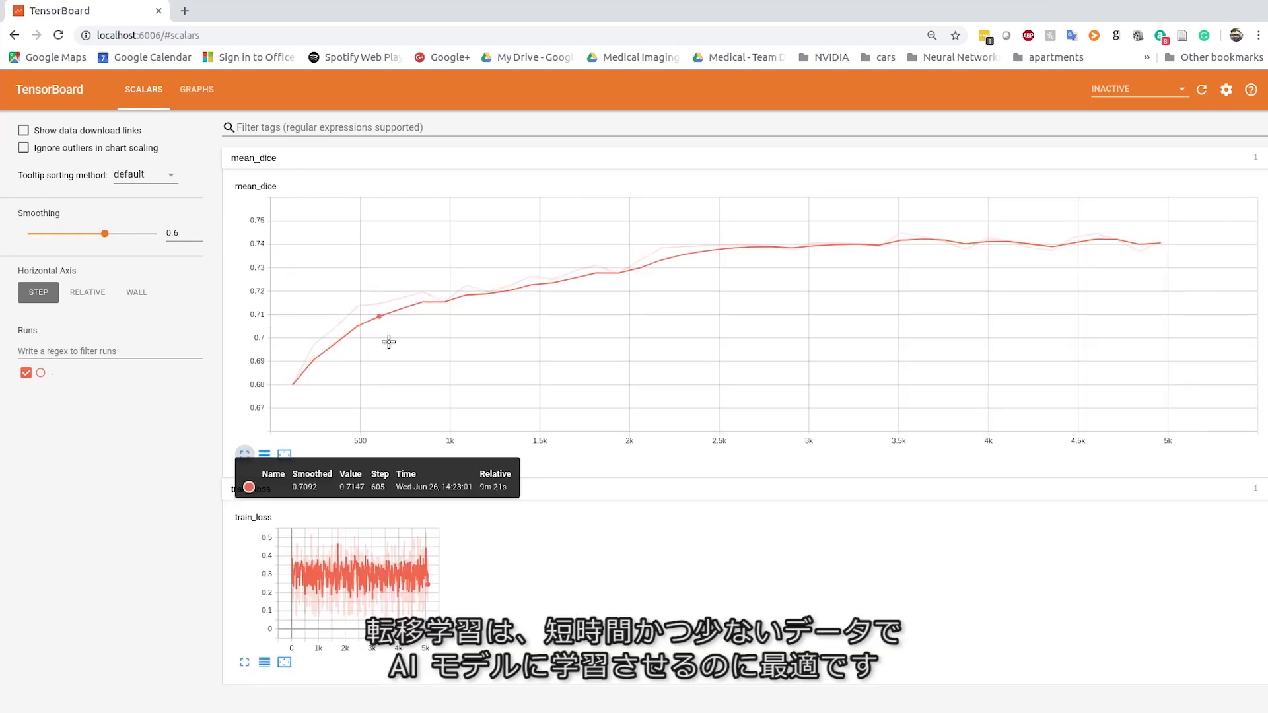
{"action": "mouse_move", "coordinate": [667, 306]}
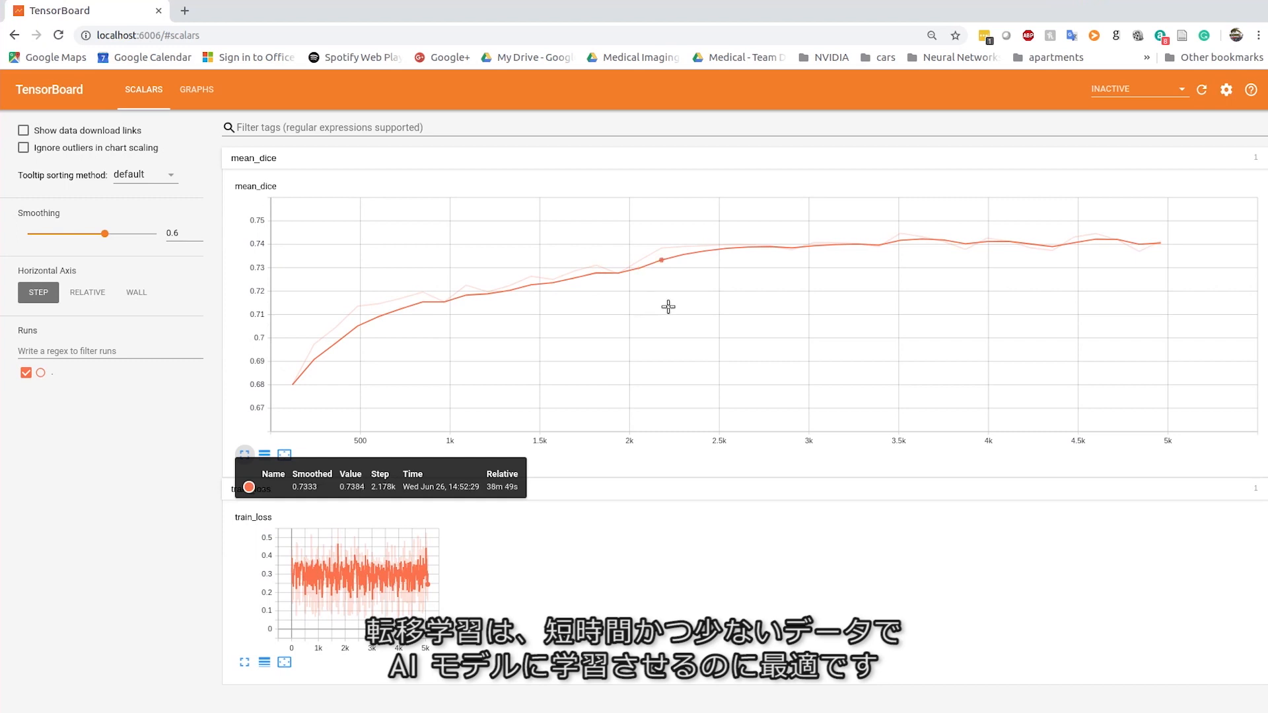
{"action": "mouse_move", "coordinate": [1044, 323]}
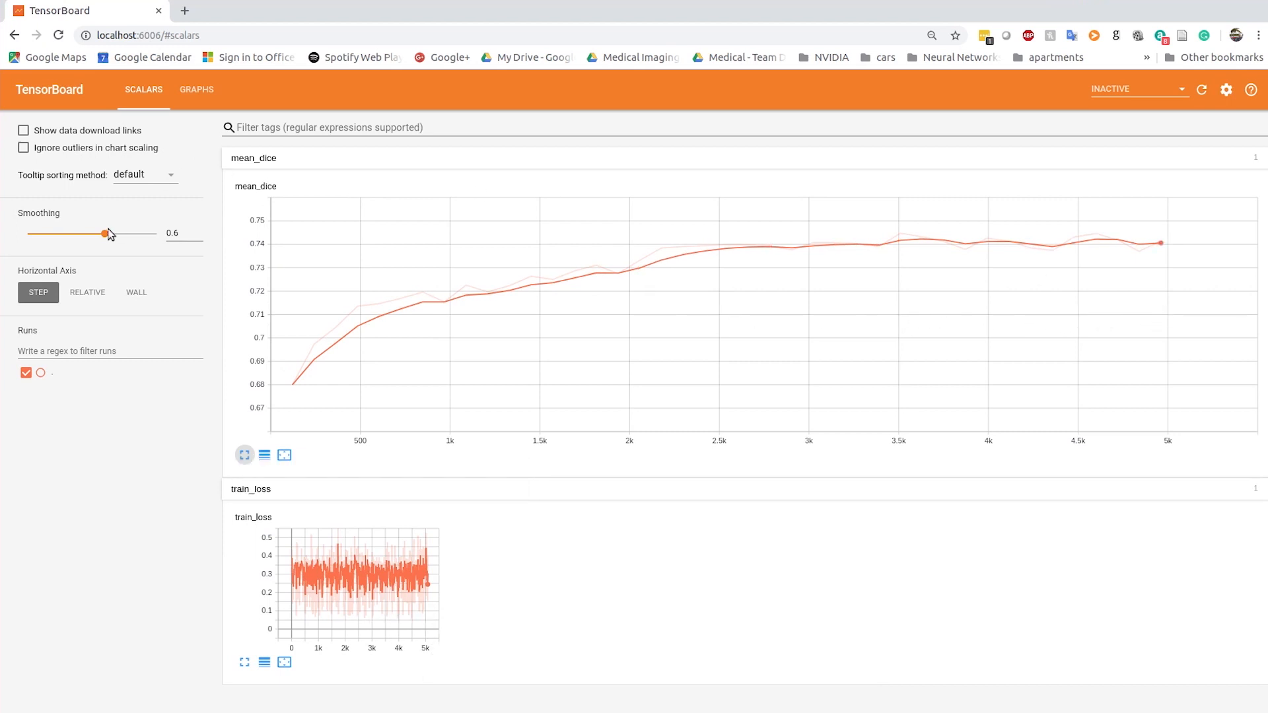
{"action": "left_click_drag", "start_coordinate": [103, 234], "coordinate": [26, 234]}
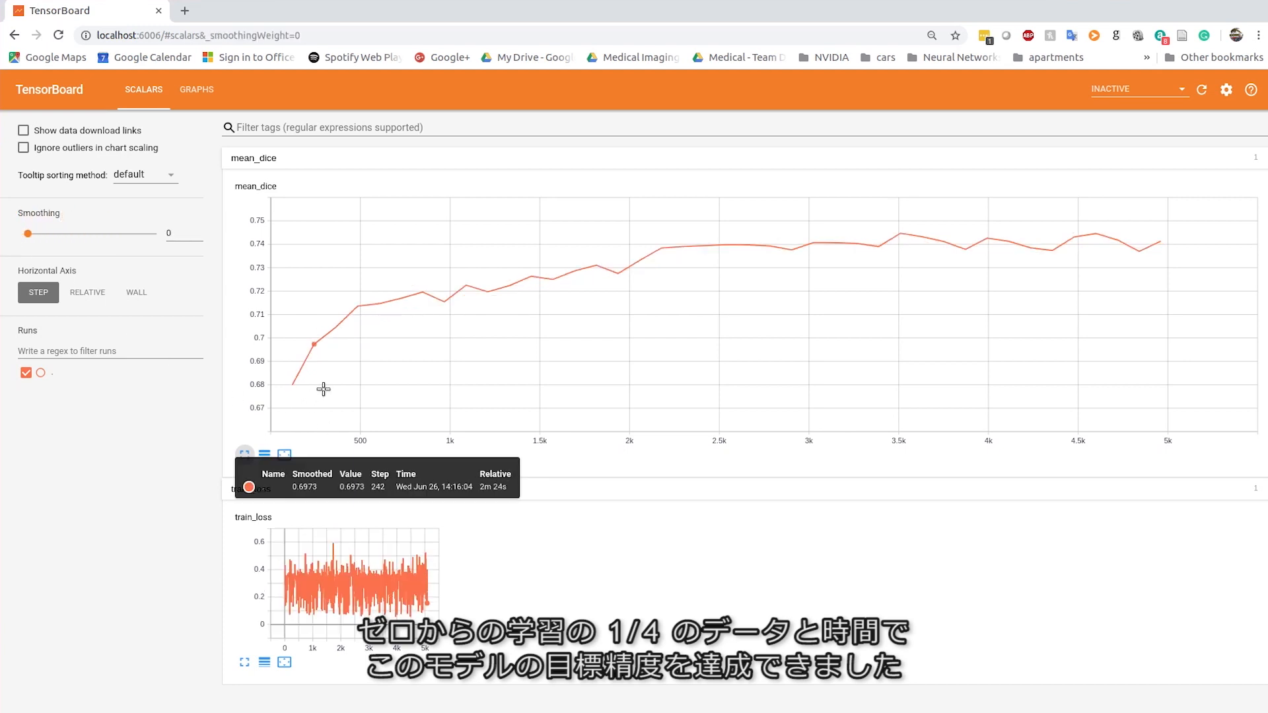
{"action": "mouse_move", "coordinate": [593, 314]}
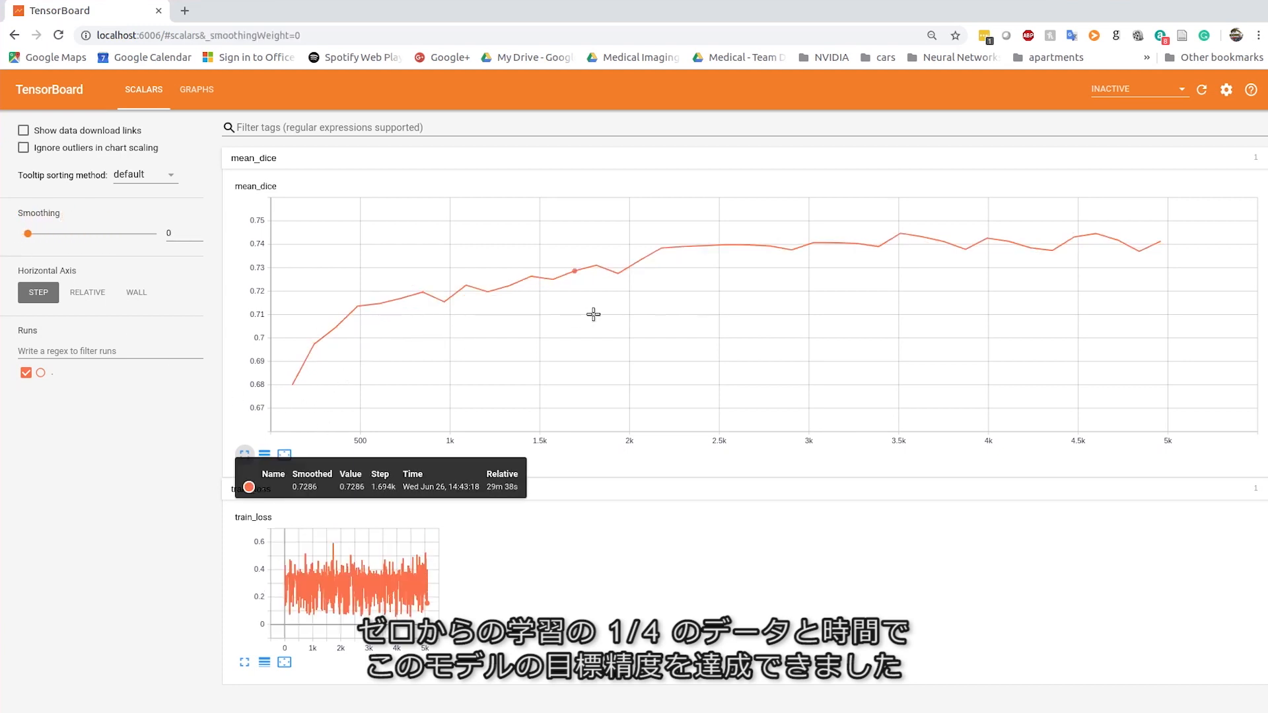
{"action": "mouse_move", "coordinate": [872, 264]}
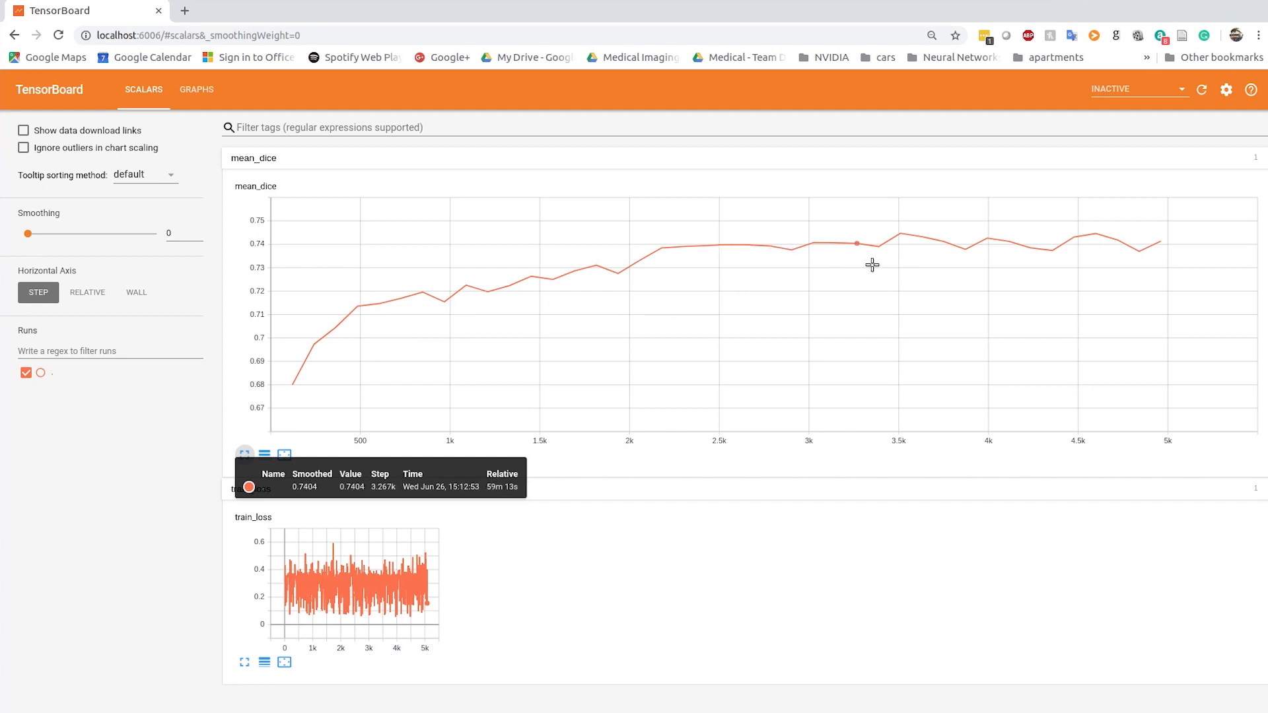
{"action": "mouse_move", "coordinate": [1119, 240]}
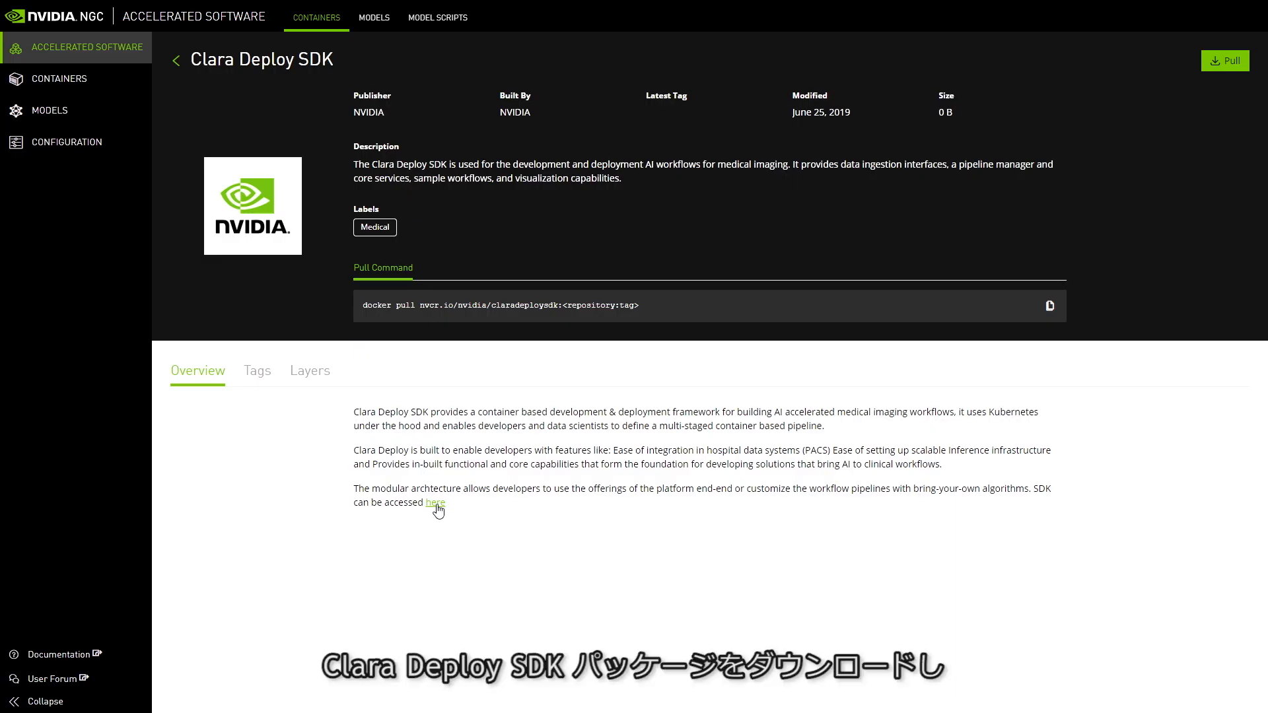
Step: Go to the Clara Deploy SDK page and download its latest version
{"action": "left_click", "coordinate": [438, 18]}
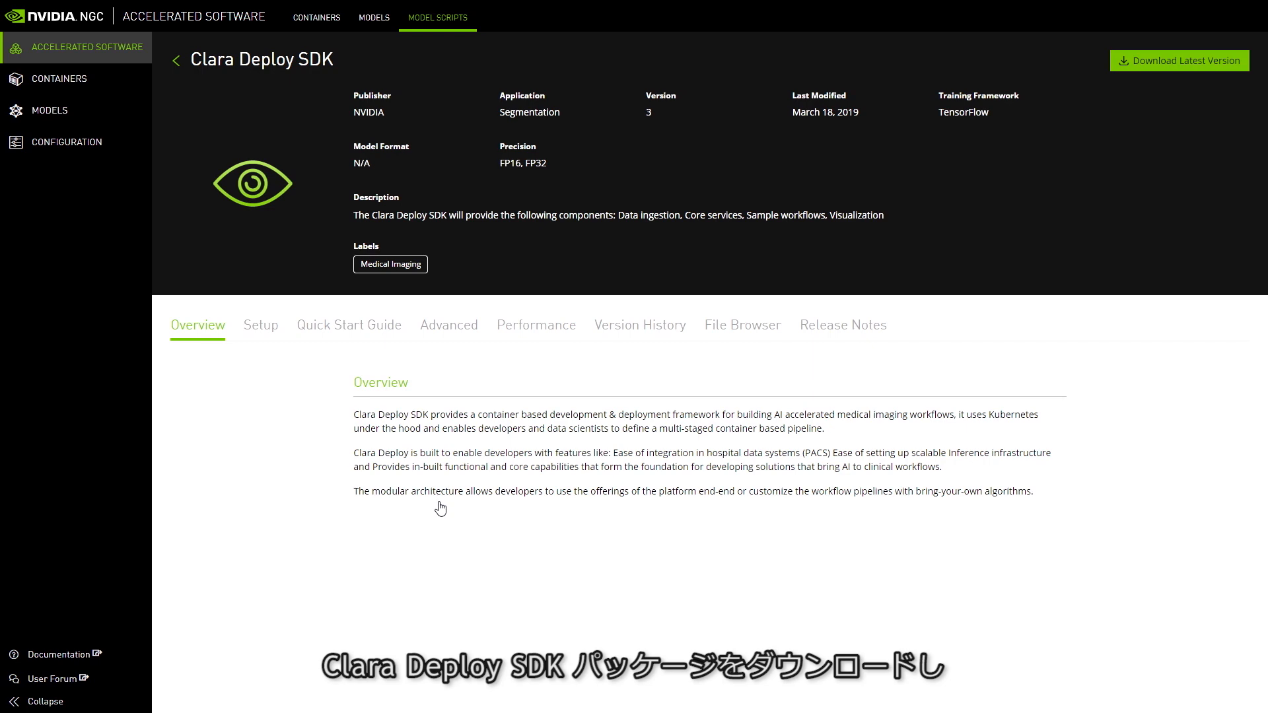
{"action": "mouse_move", "coordinate": [1180, 61]}
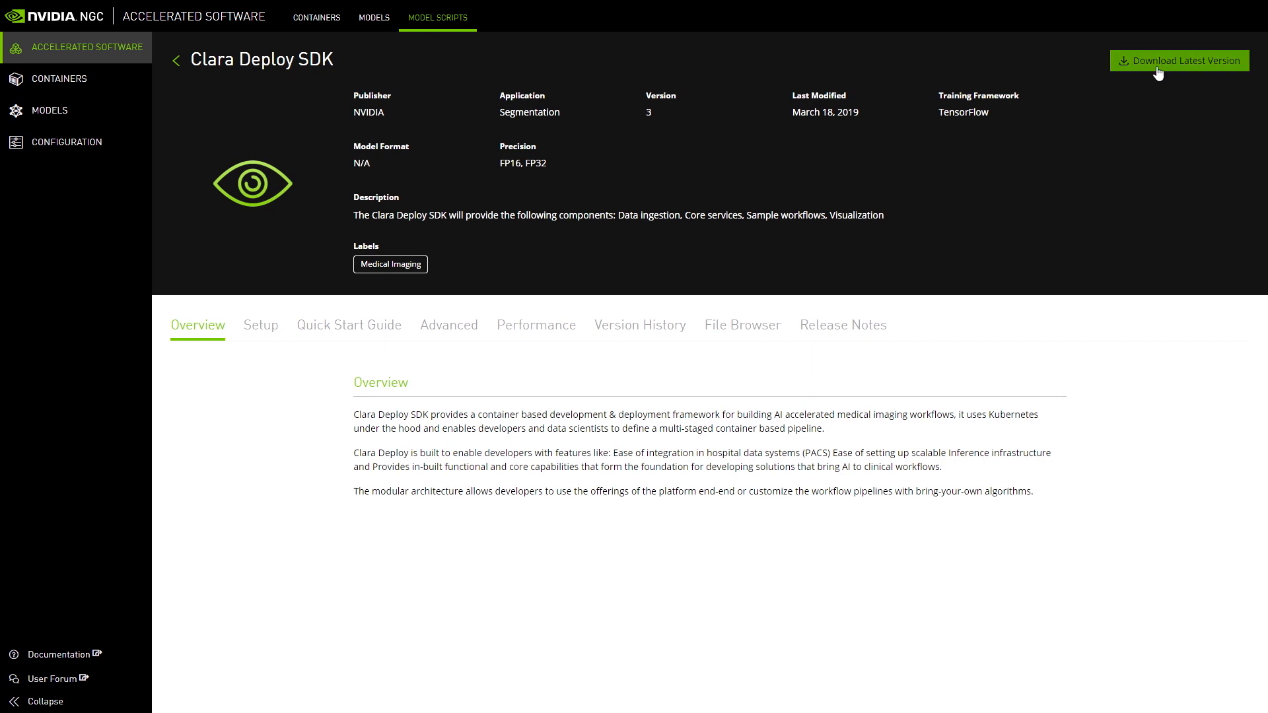
{"action": "left_click", "coordinate": [1178, 61]}
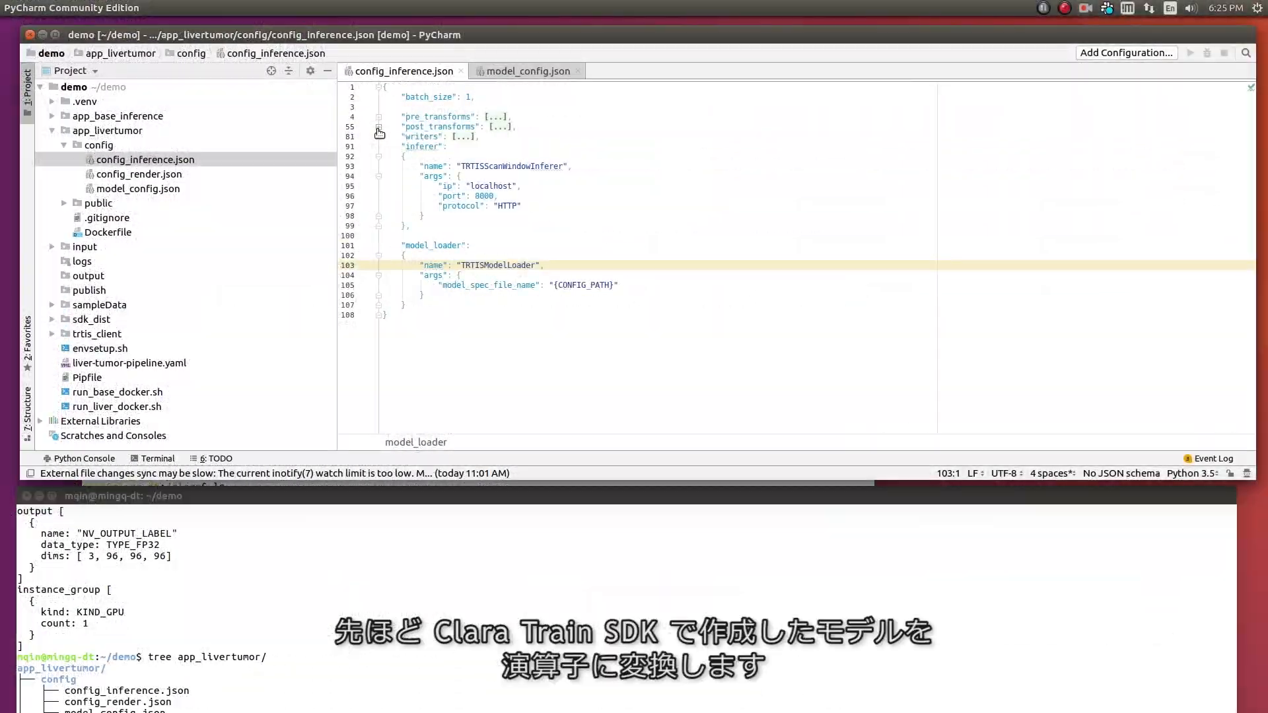
Step: Show liver-tumor-pipeline.yaml with the dicom-reader, liver-tumor-segmentation and dicom-writer operators expanded
{"action": "left_click", "coordinate": [108, 232]}
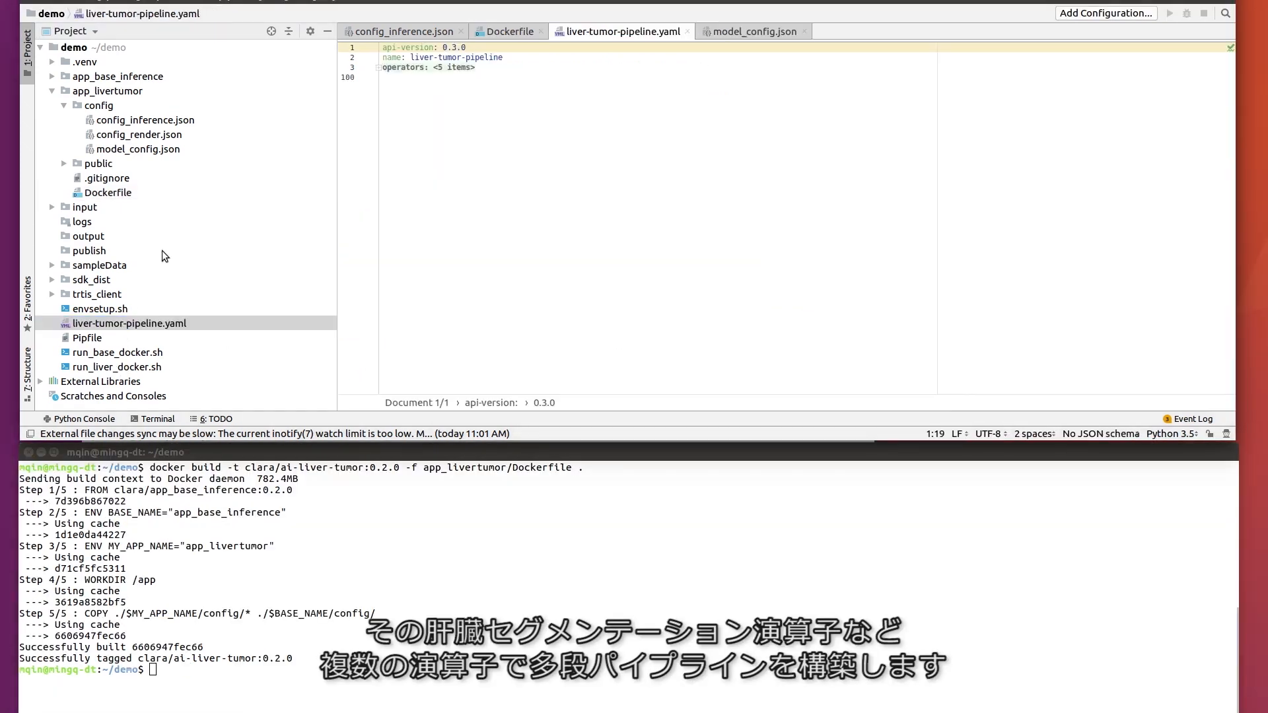
{"action": "mouse_move", "coordinate": [354, 60]}
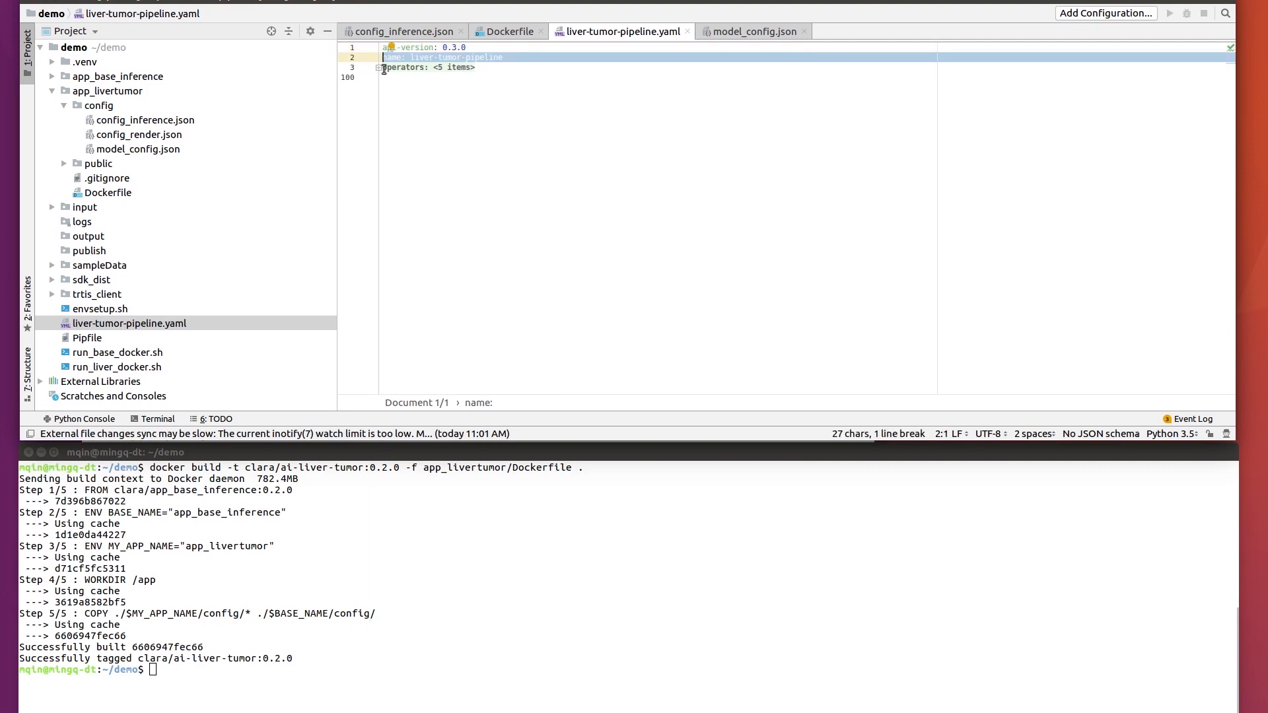
{"action": "left_click", "coordinate": [381, 67]}
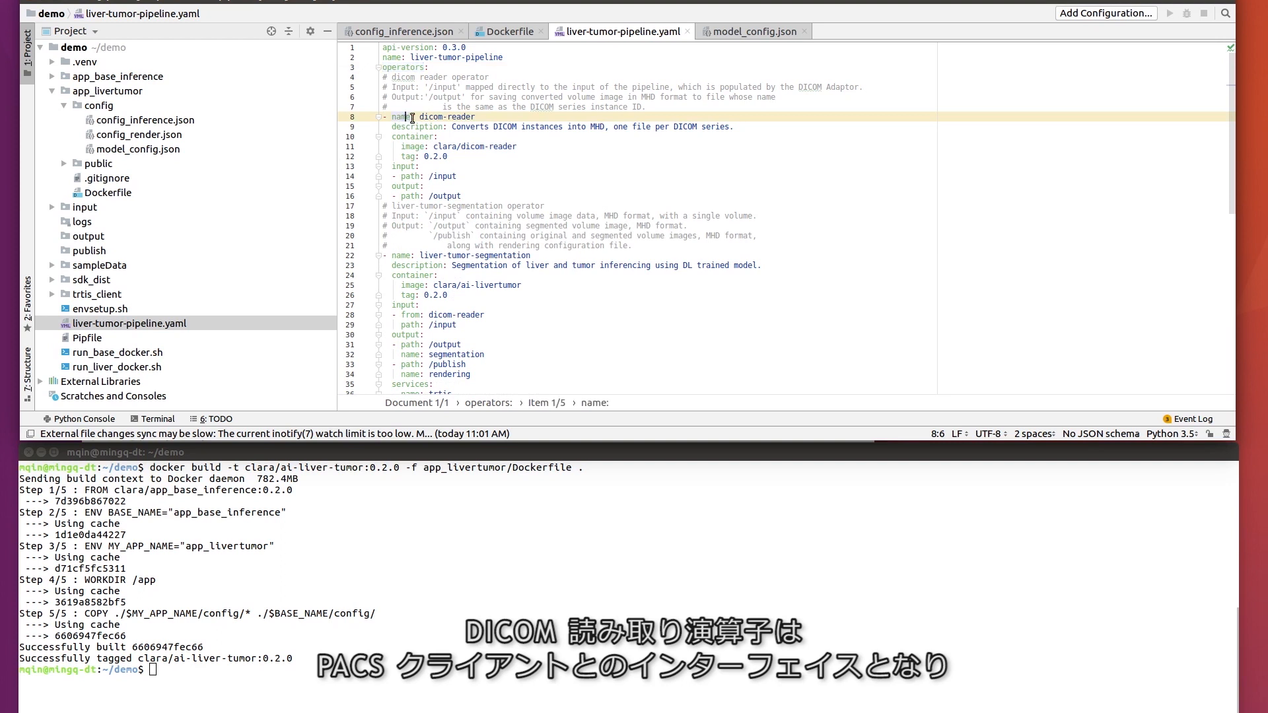
{"action": "mouse_move", "coordinate": [329, 140]}
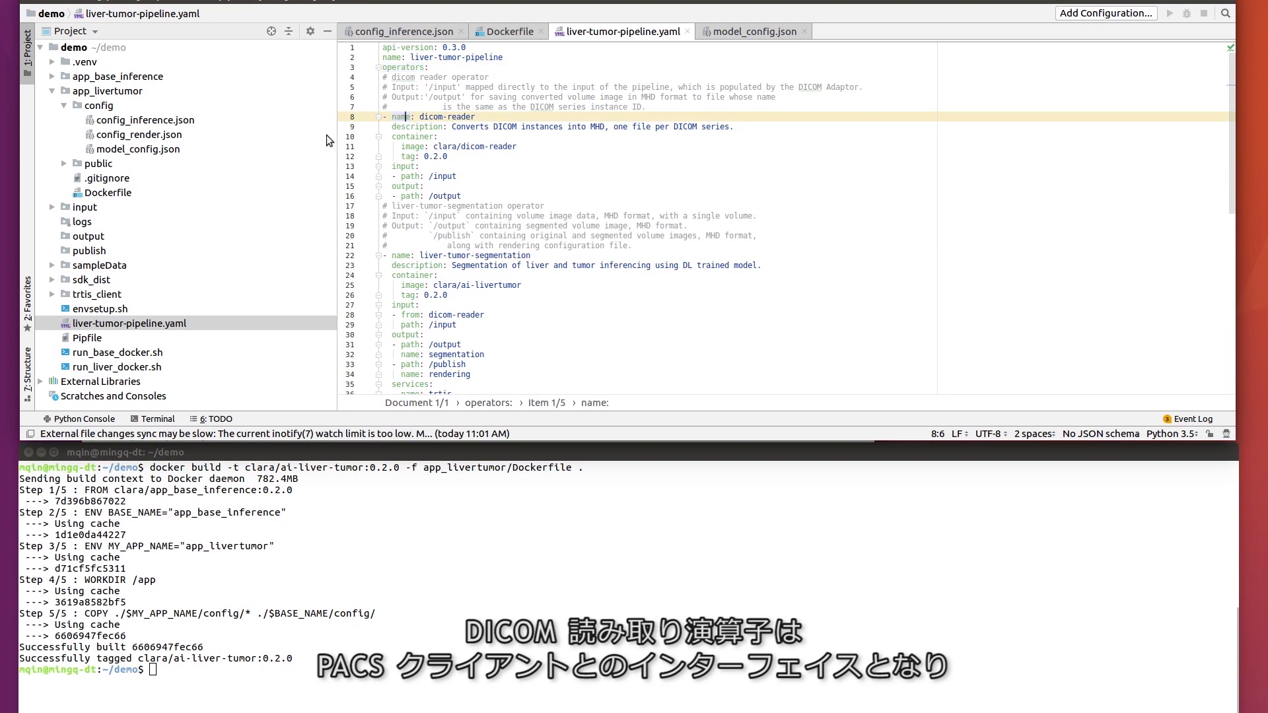
{"action": "mouse_move", "coordinate": [383, 297]}
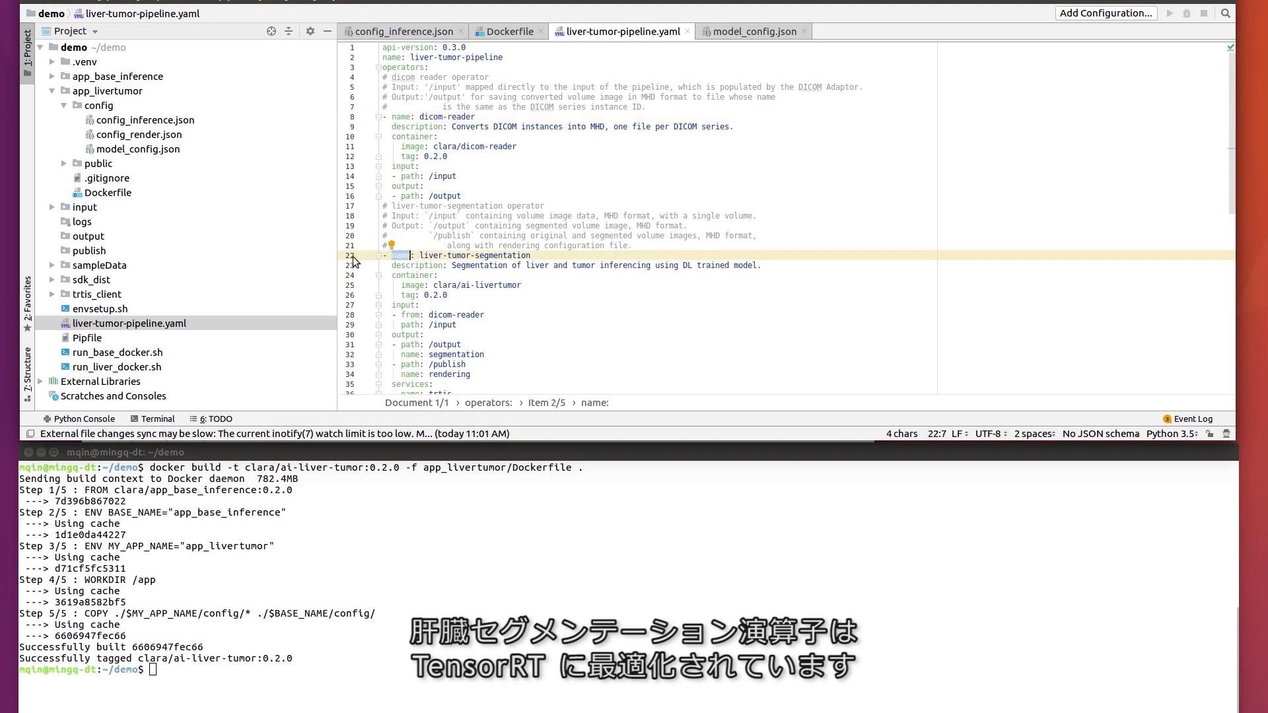
{"action": "scroll", "scroll_direction": "down", "scroll_amount": 3}
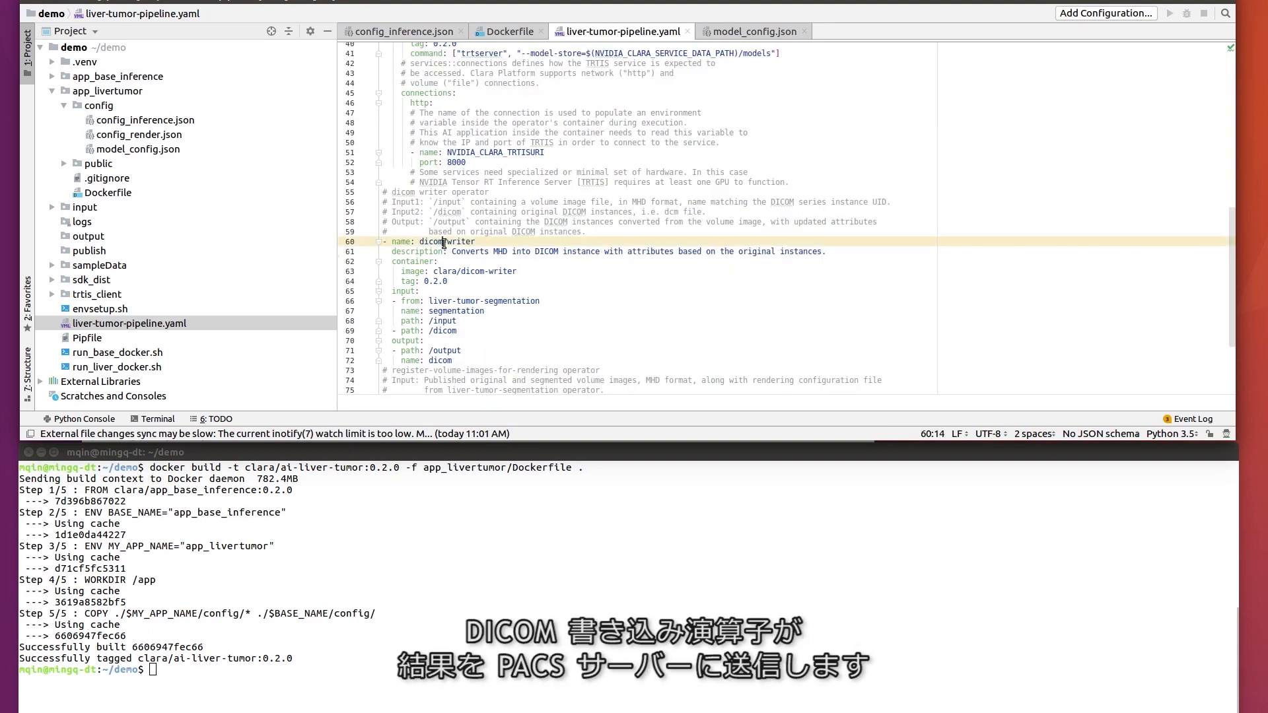
{"action": "double_click", "coordinate": [429, 240]}
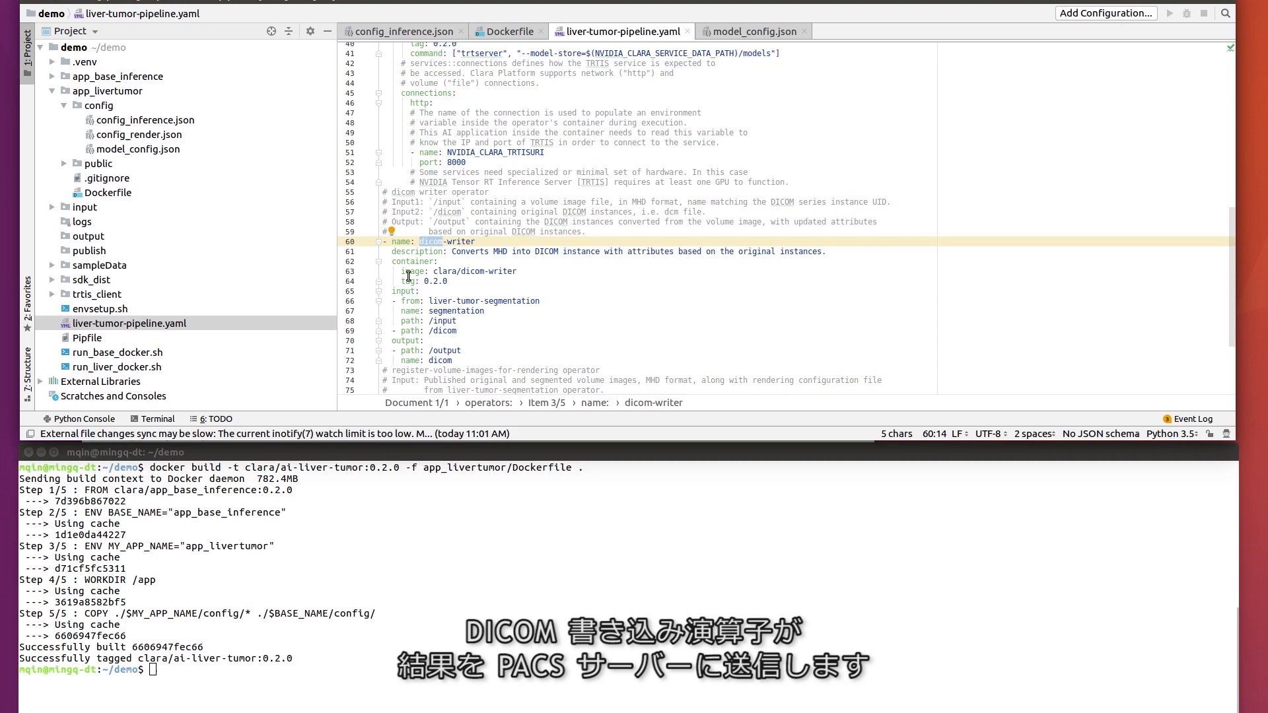
{"action": "left_click", "coordinate": [412, 271]}
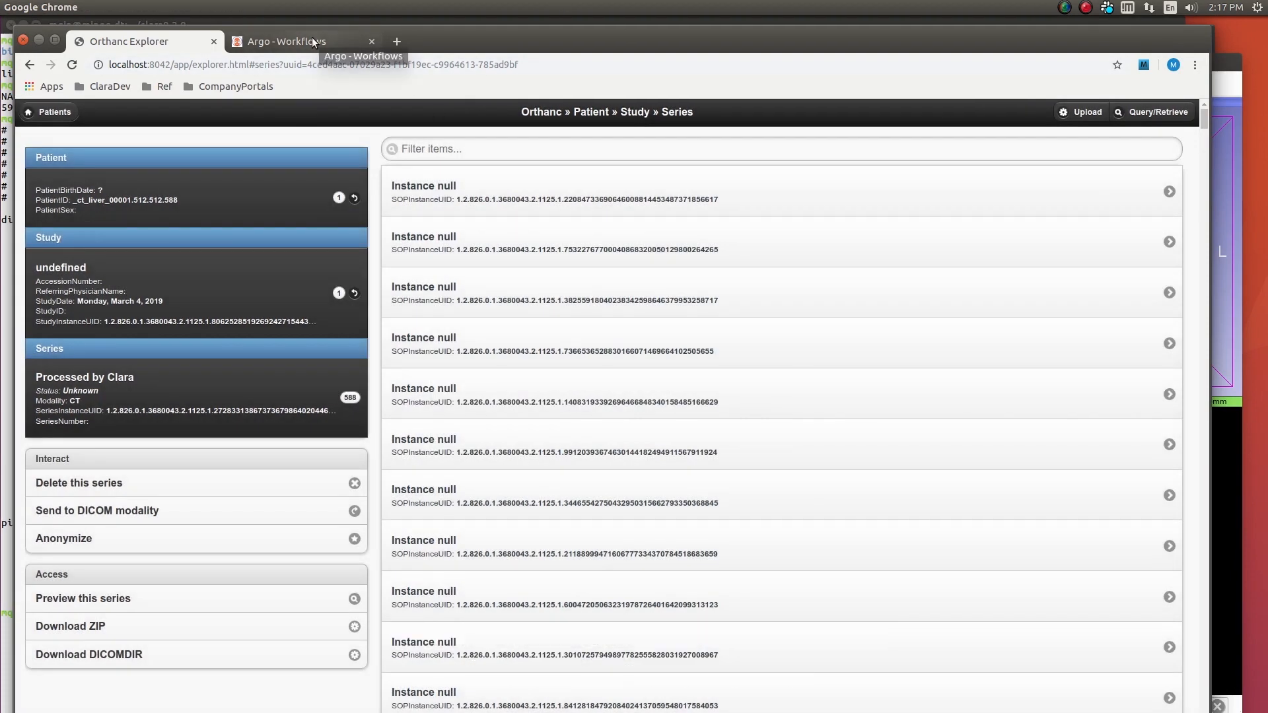
Step: View the Argo workflow's progress and the logs of the liver tumor segmentation step
{"action": "left_click", "coordinate": [291, 41]}
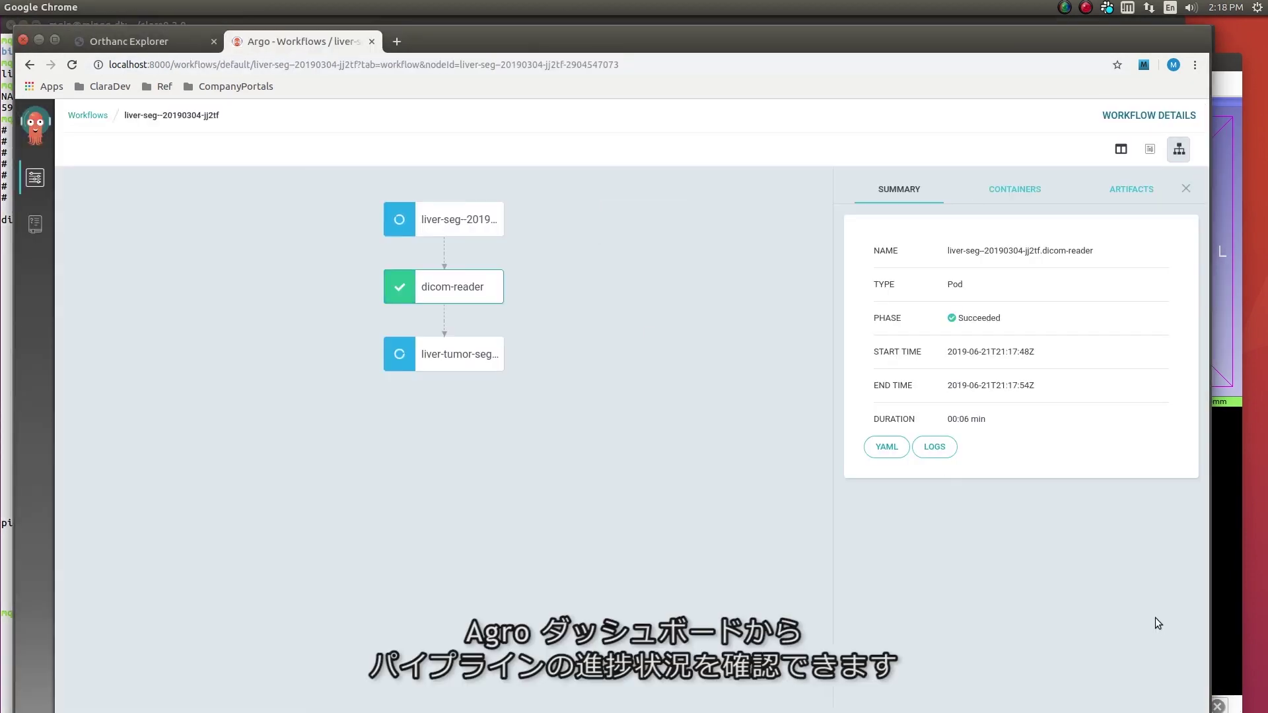
{"action": "left_click", "coordinate": [934, 447]}
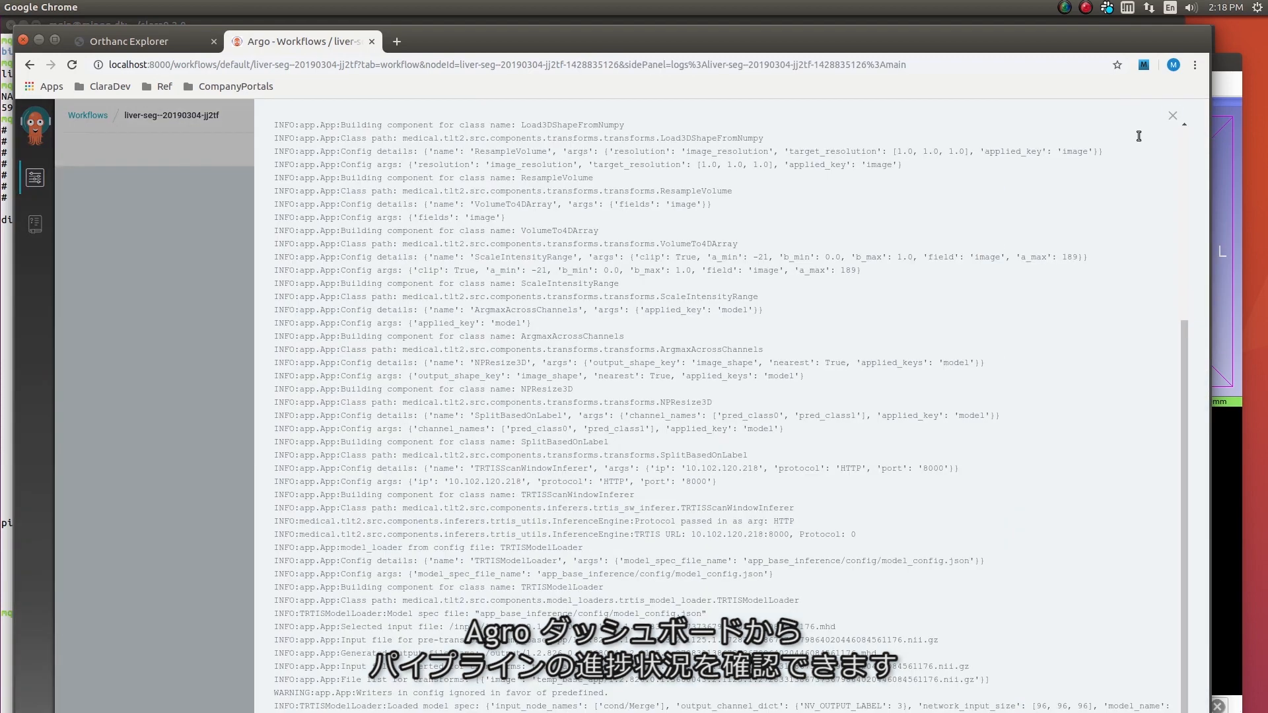
{"action": "left_click", "coordinate": [1172, 116]}
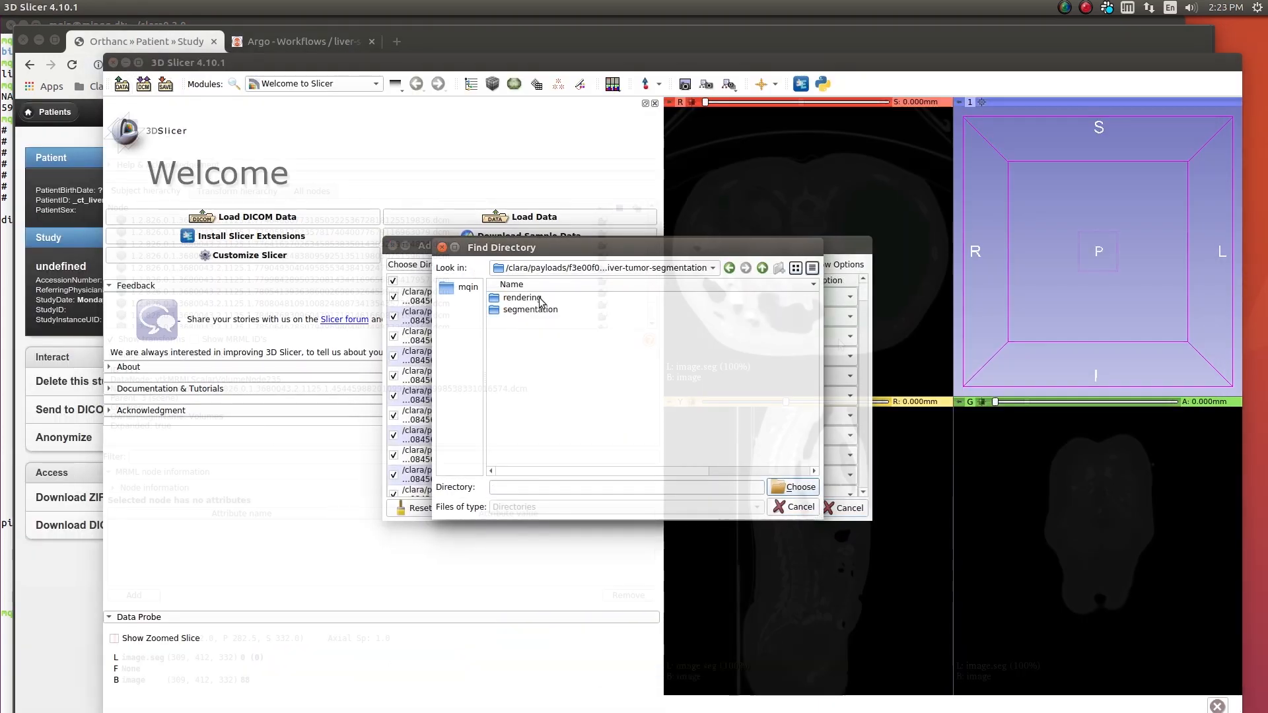
Step: Load the pipeline result folder so the AI liver segmentation overlays the CT slices
{"action": "left_click", "coordinate": [798, 488]}
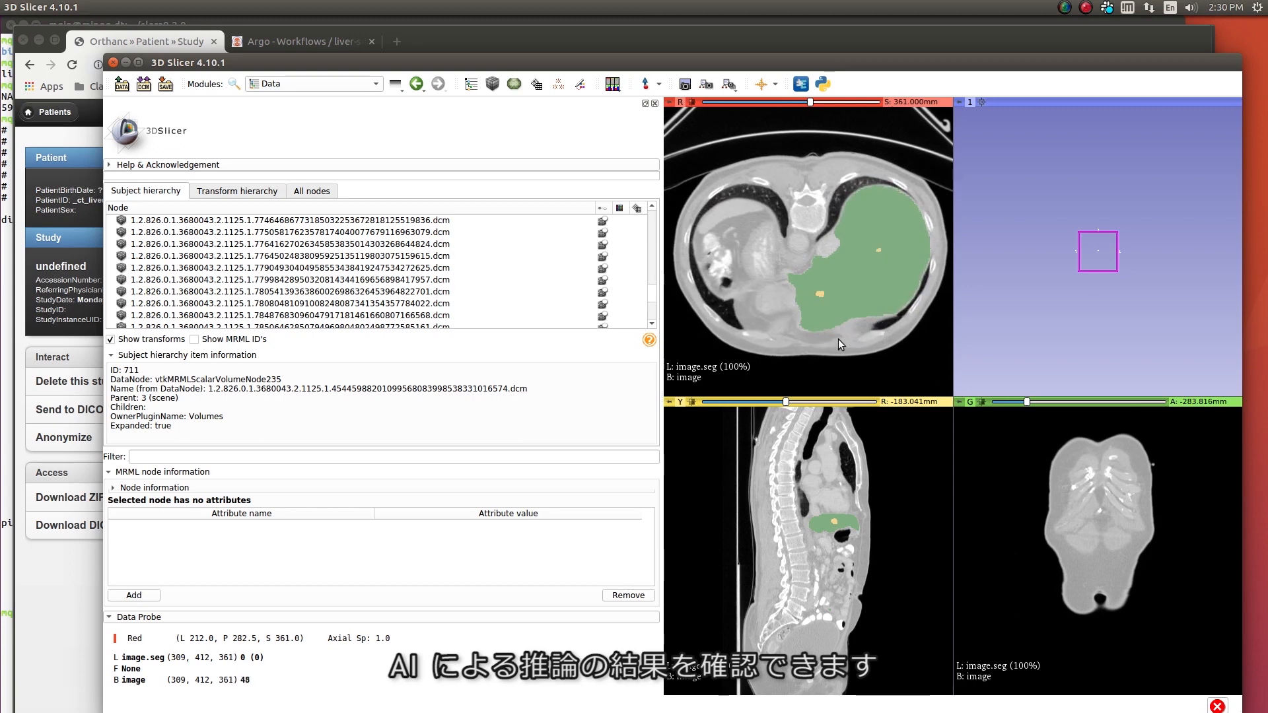